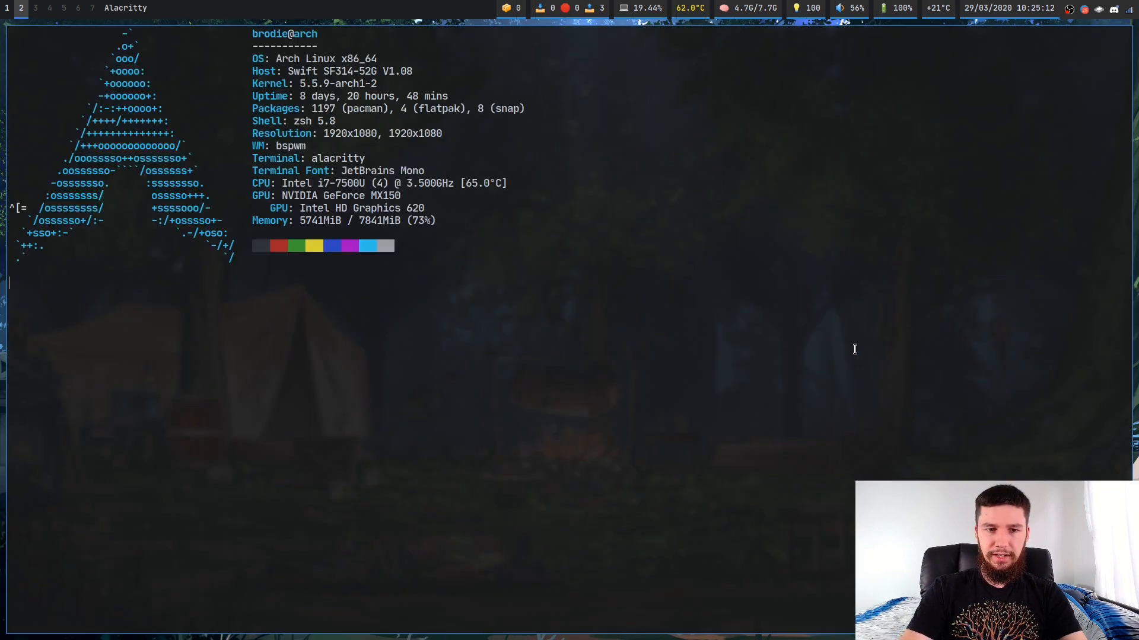
# - Leave the lfrc file and lf, then start Neovim on the home directory with 'v .'
pyautogui.press('Tab')
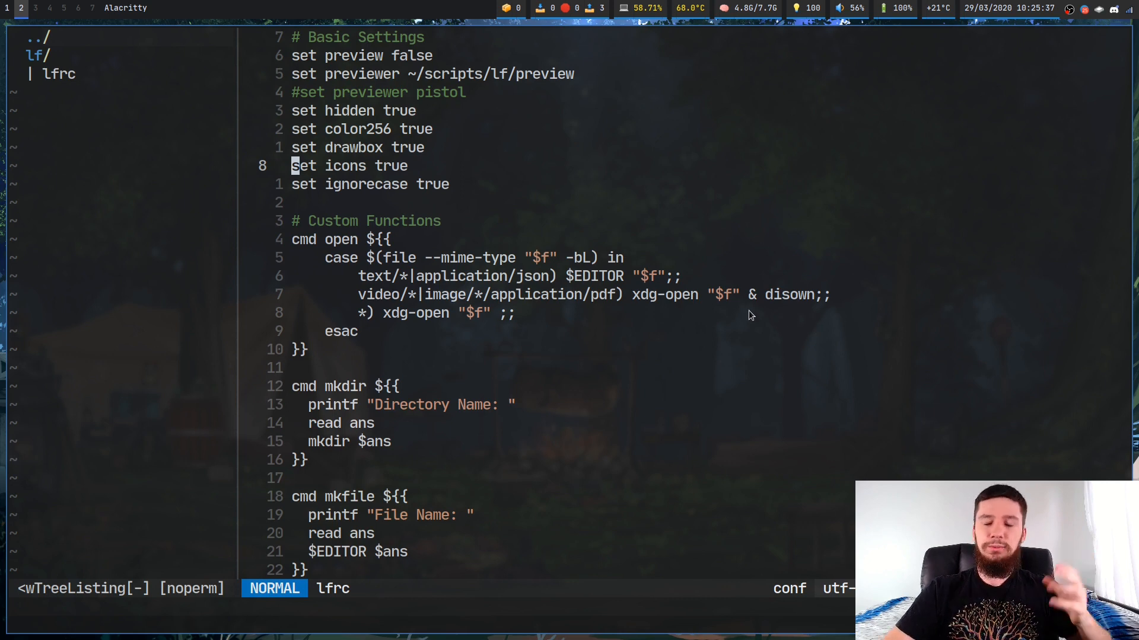
pyautogui.press(':')
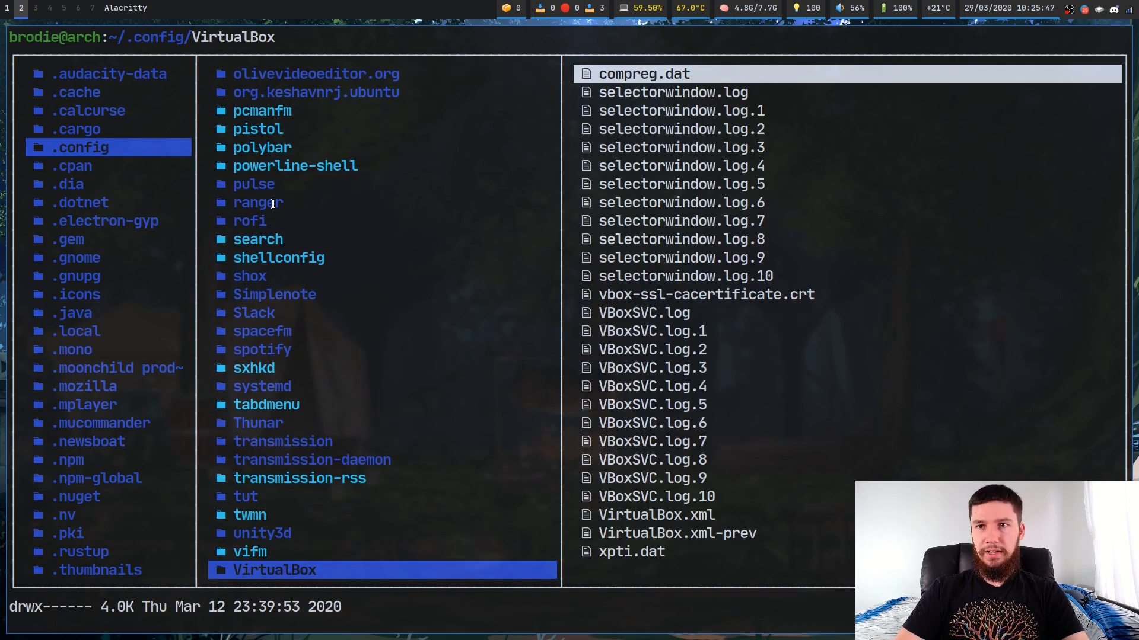
pyautogui.press('q')
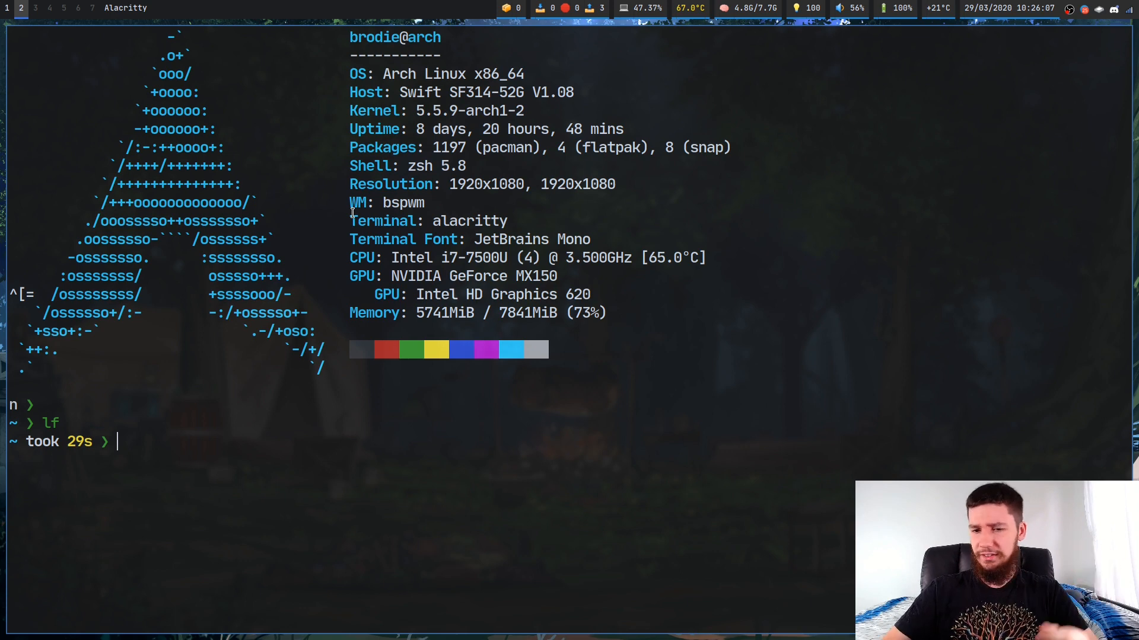
pyautogui.write('v .')
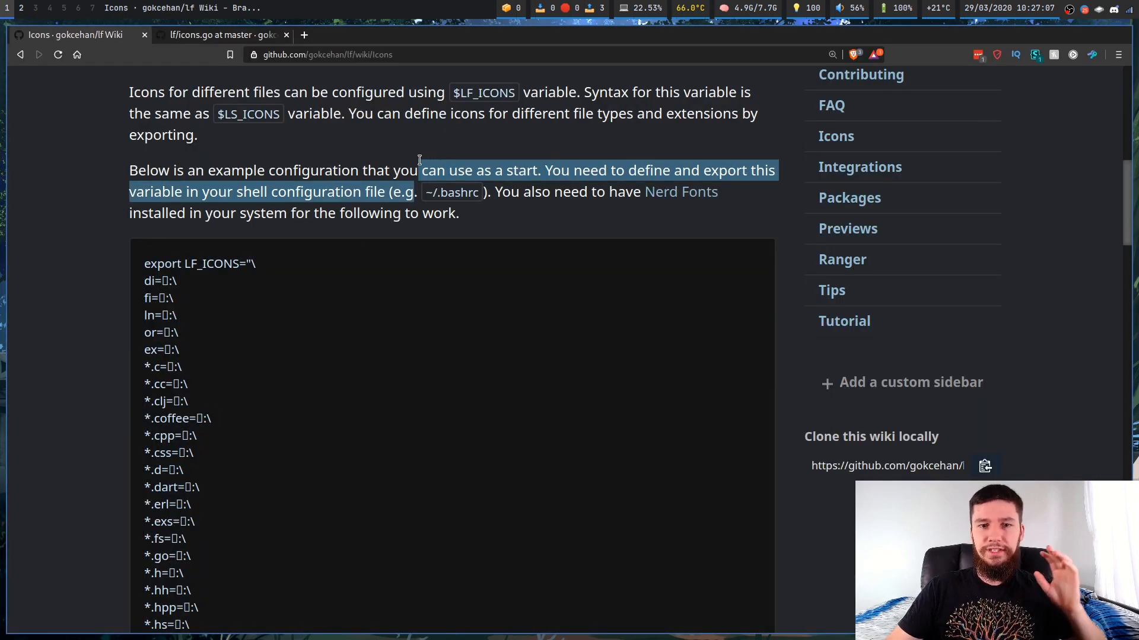
pyautogui.click(144, 274)
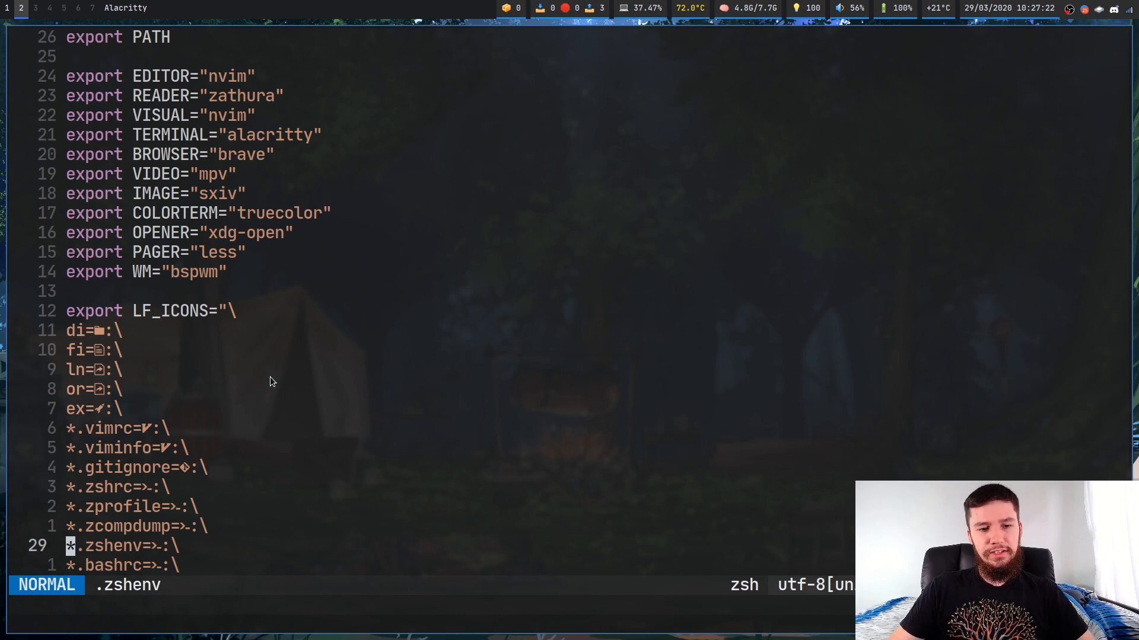
pyautogui.scroll(-3)
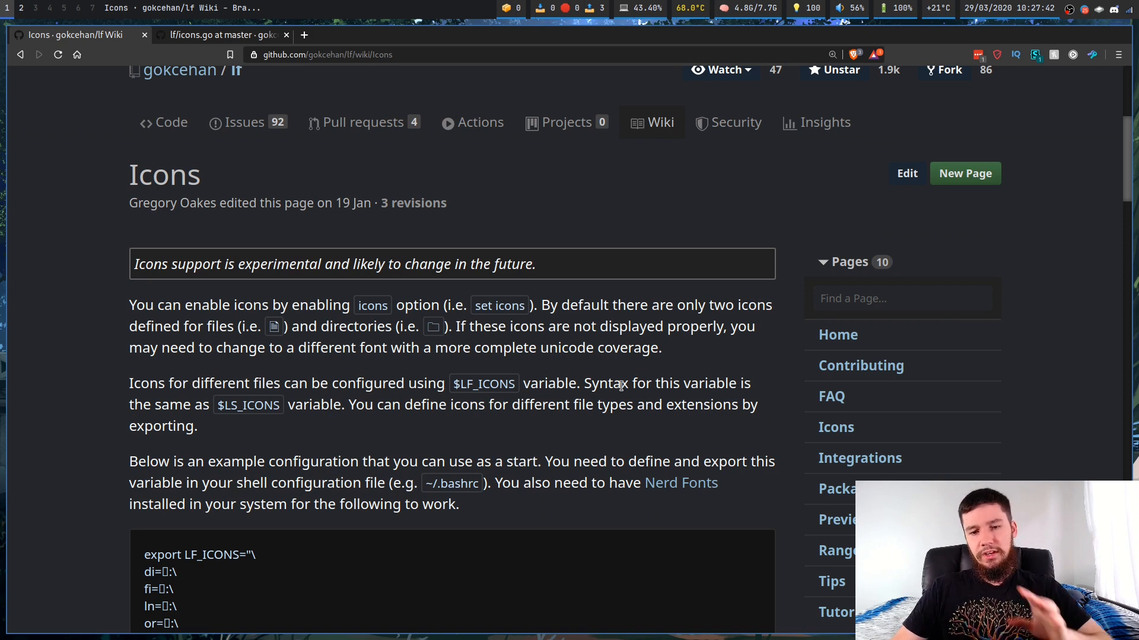
pyautogui.scroll(-3)
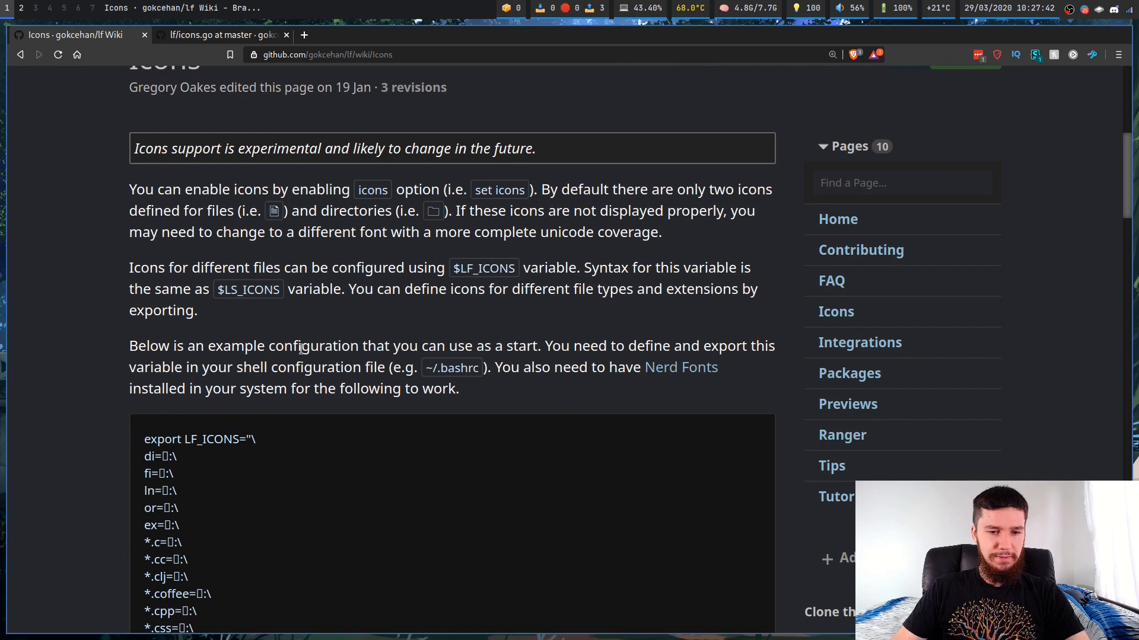
pyautogui.scroll(-3)
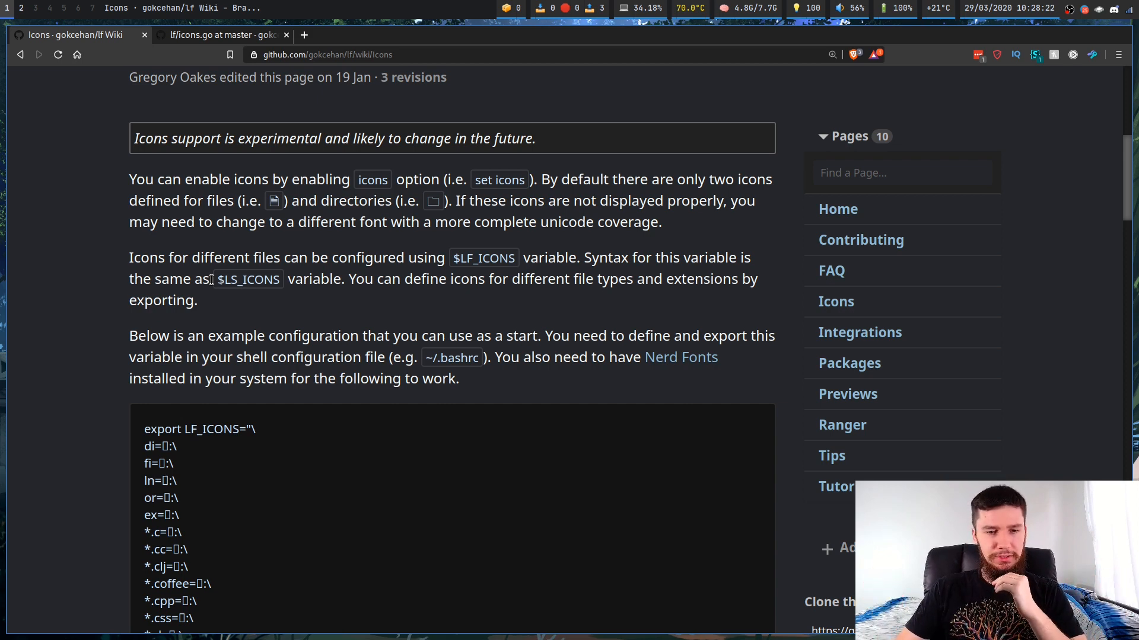
pyautogui.doubleClick(247, 279)
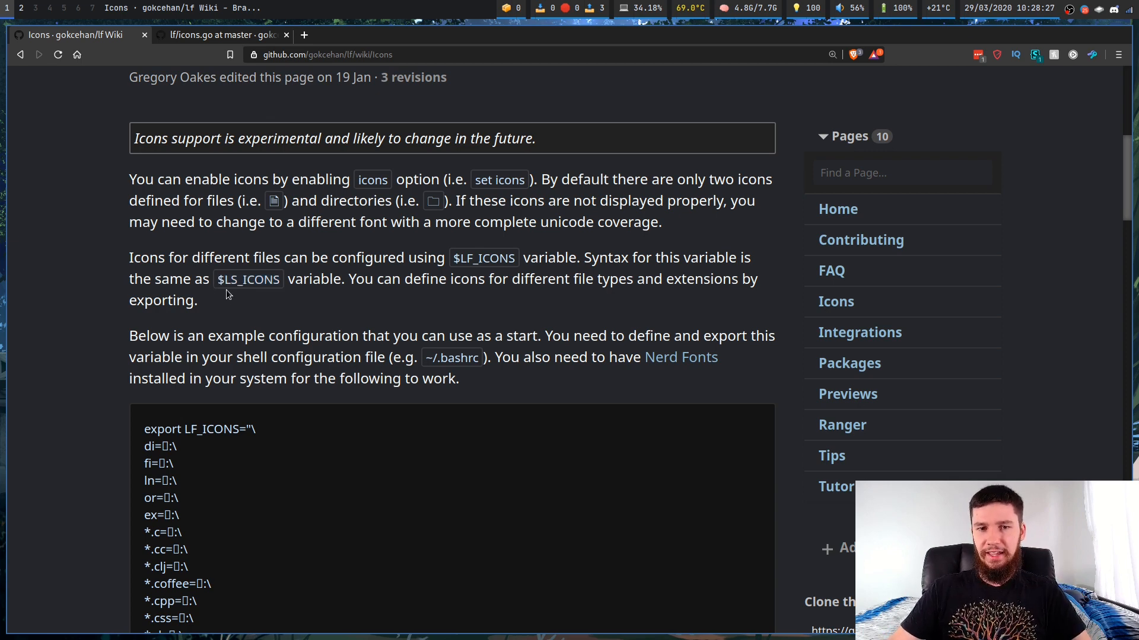
pyautogui.moveTo(228, 304)
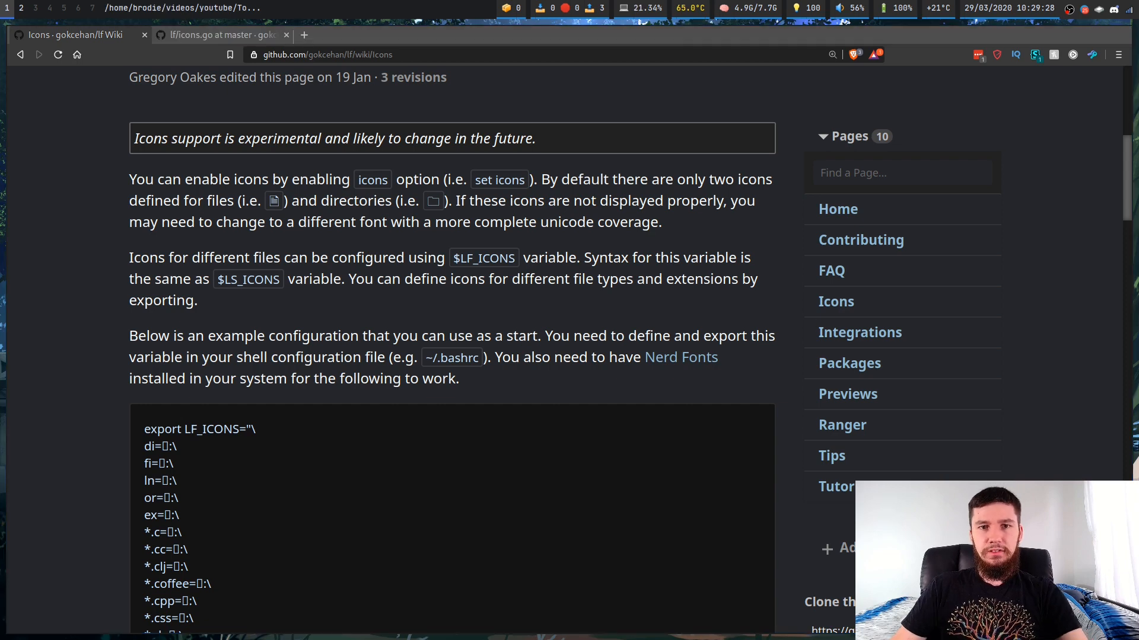
# - Bring the example LF_ICONS block with di, fi, ln, or, ex entries into view
pyautogui.scroll(-3)
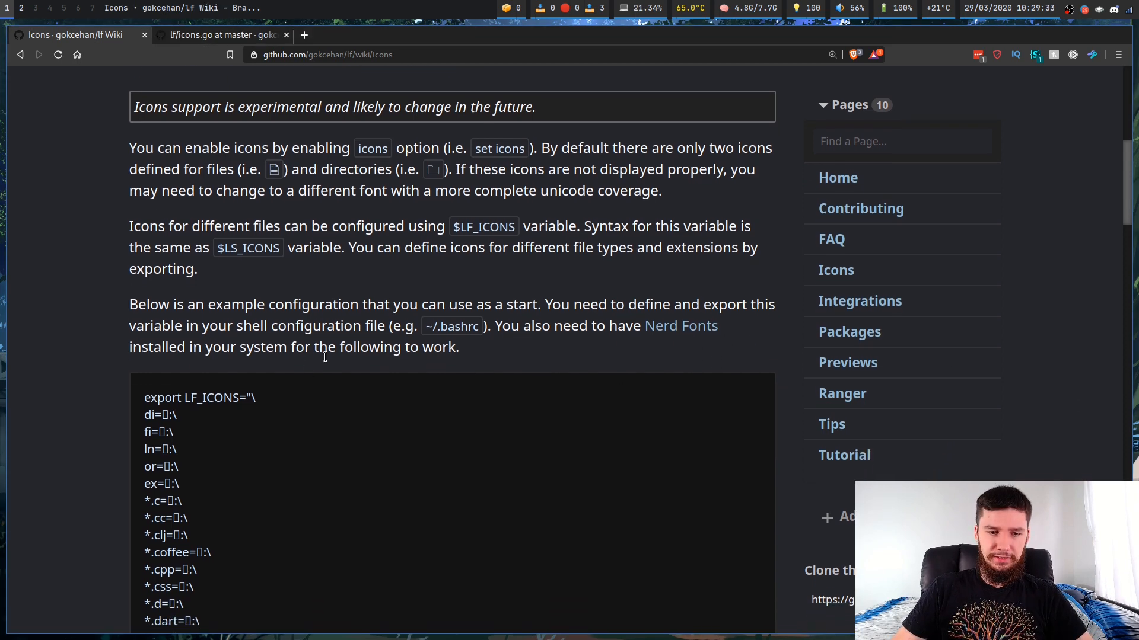
pyautogui.scroll(-3)
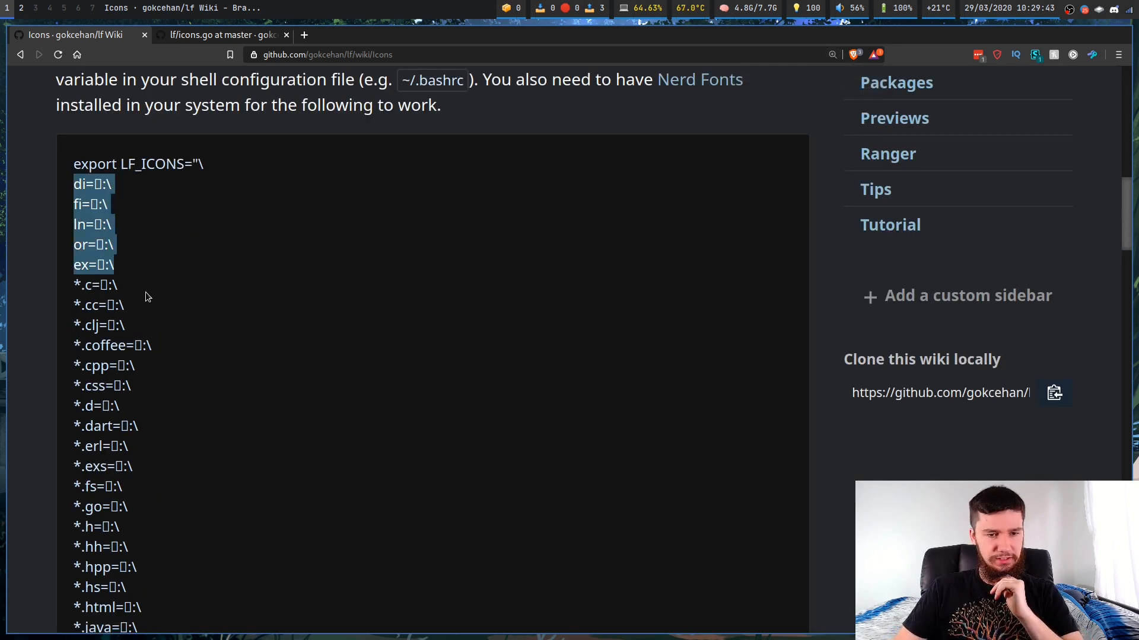
pyautogui.click(145, 297)
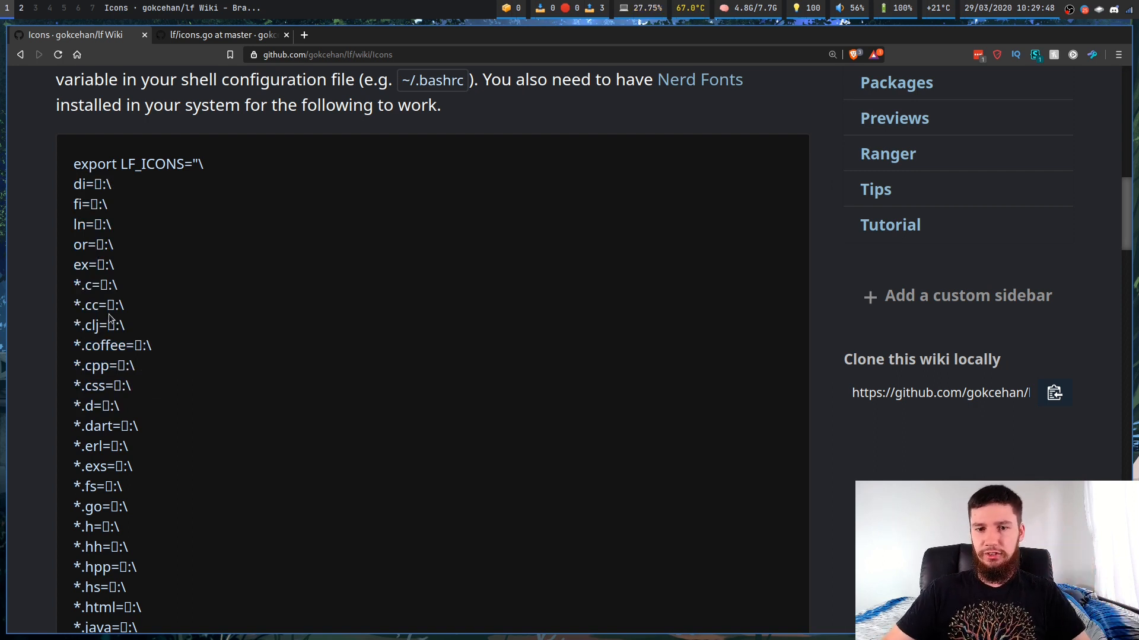
pyautogui.moveTo(119, 282)
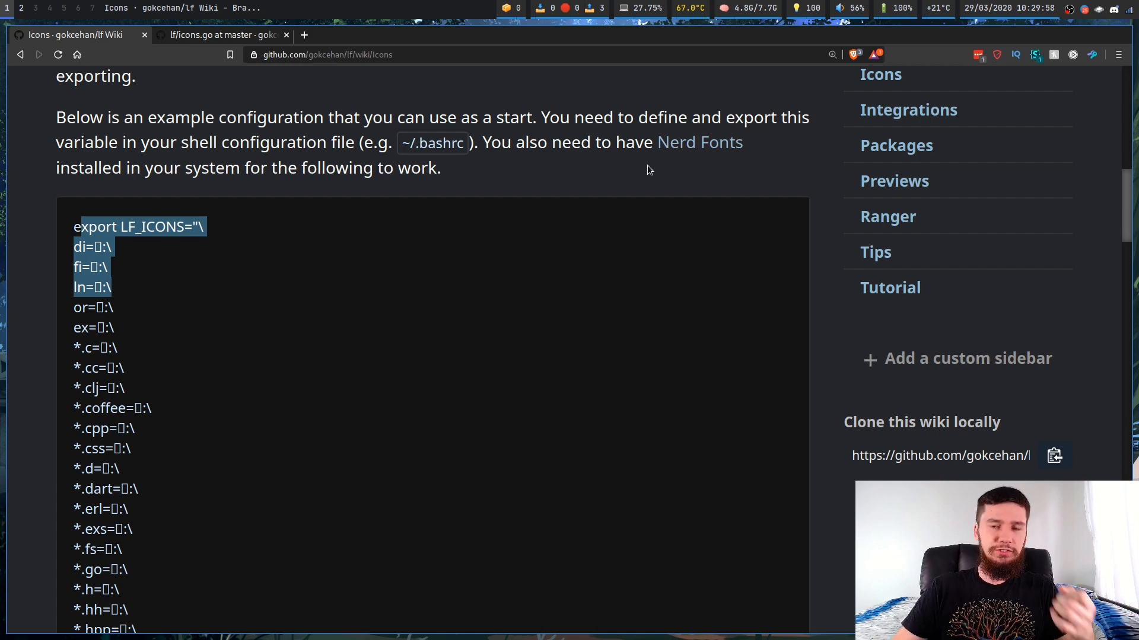
pyautogui.moveTo(657, 148)
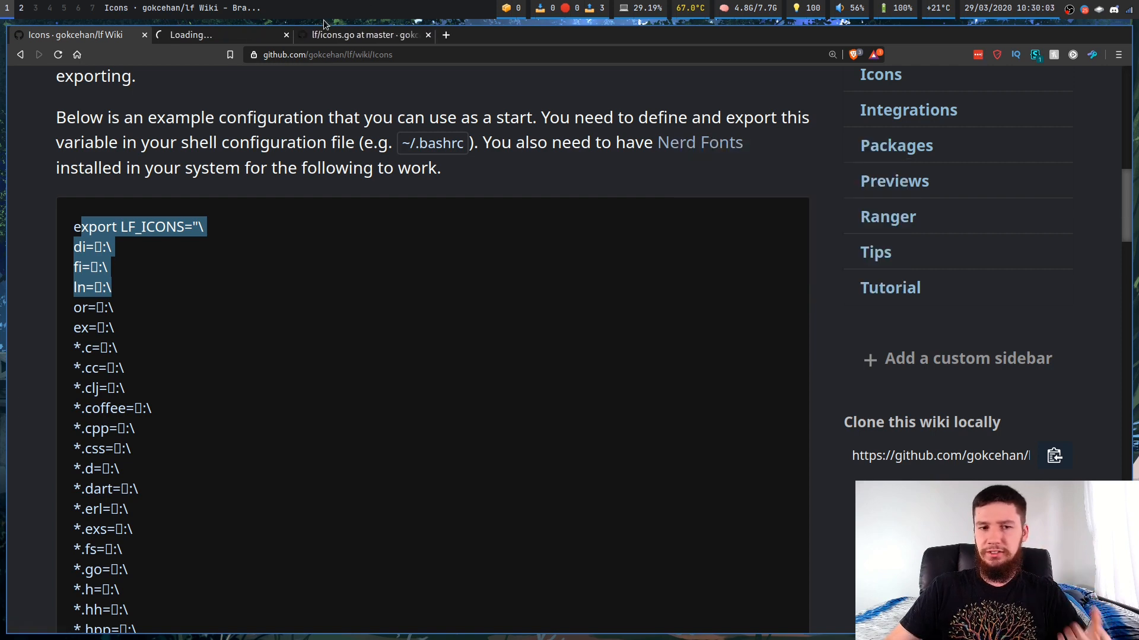
# - Search the Nerd Fonts cheat sheet for 'git' and browse the git and GitHub glyph codes
pyautogui.click(218, 35)
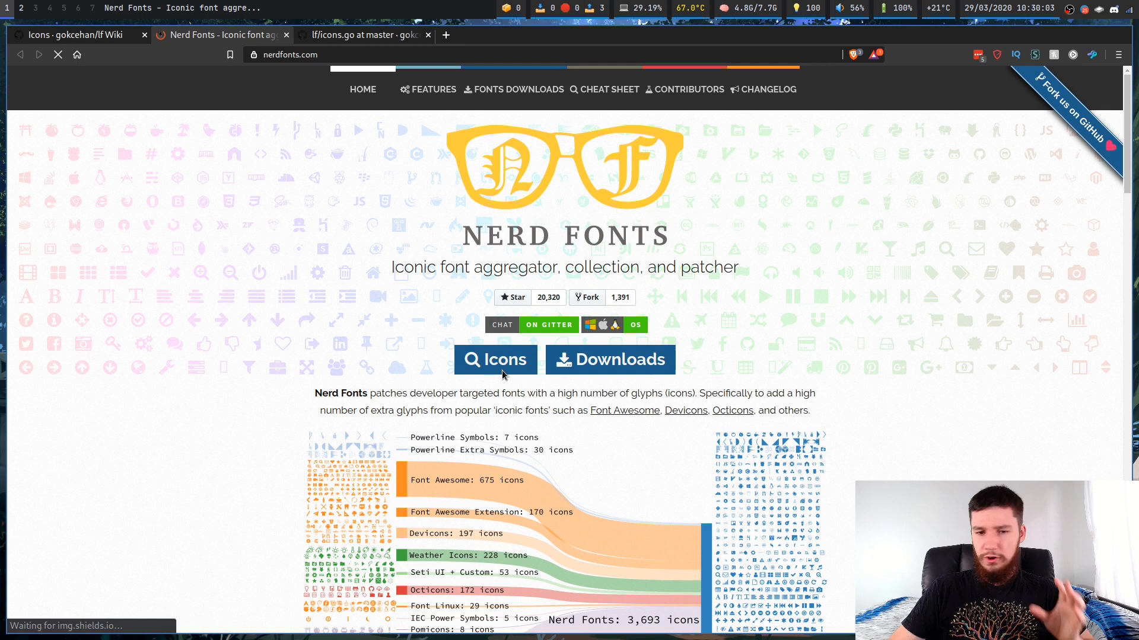
pyautogui.click(609, 89)
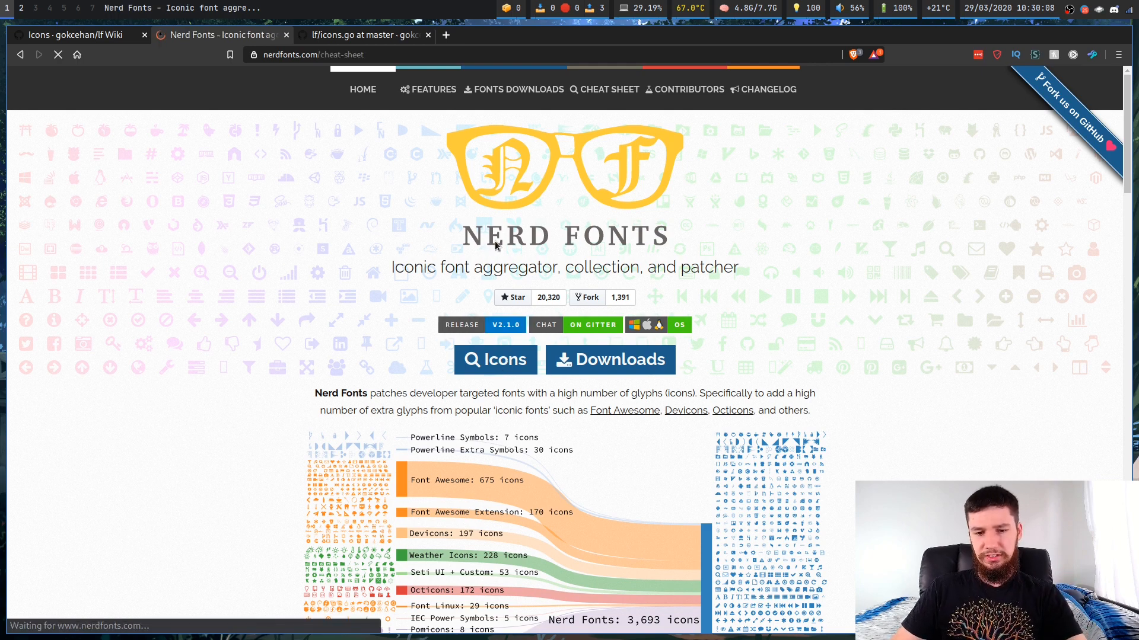
pyautogui.click(608, 88)
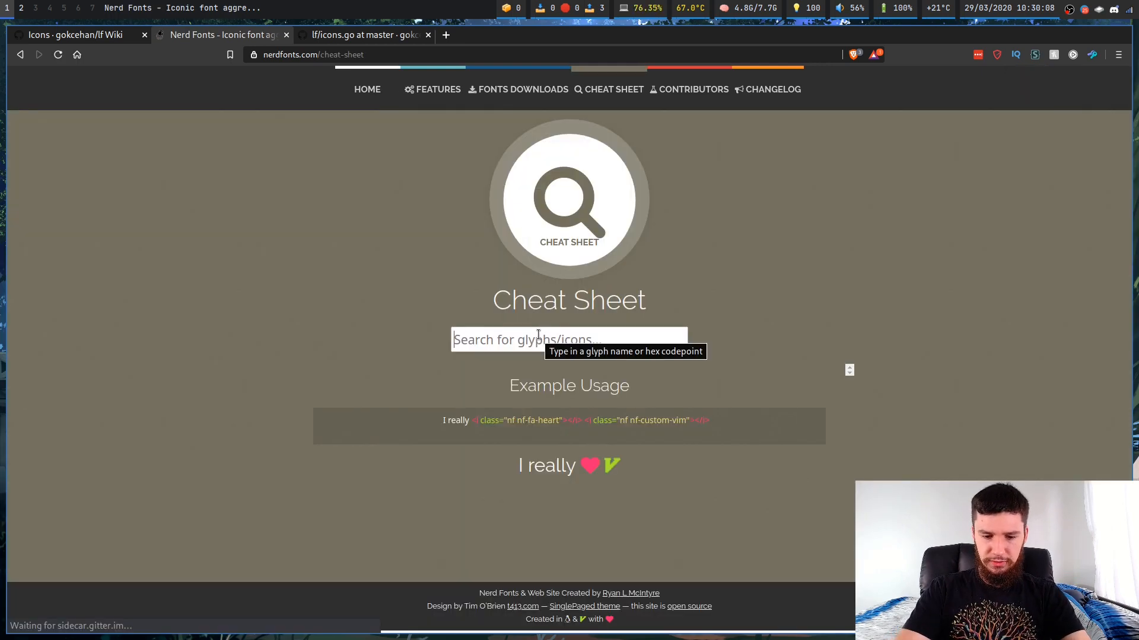
pyautogui.write('git')
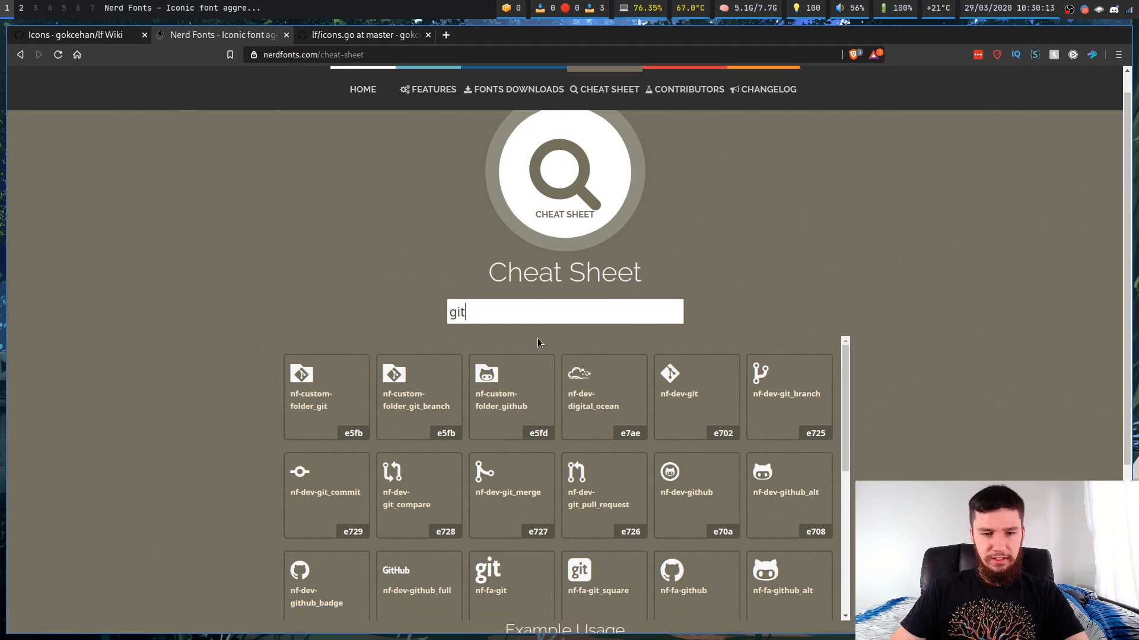
pyautogui.scroll(-3)
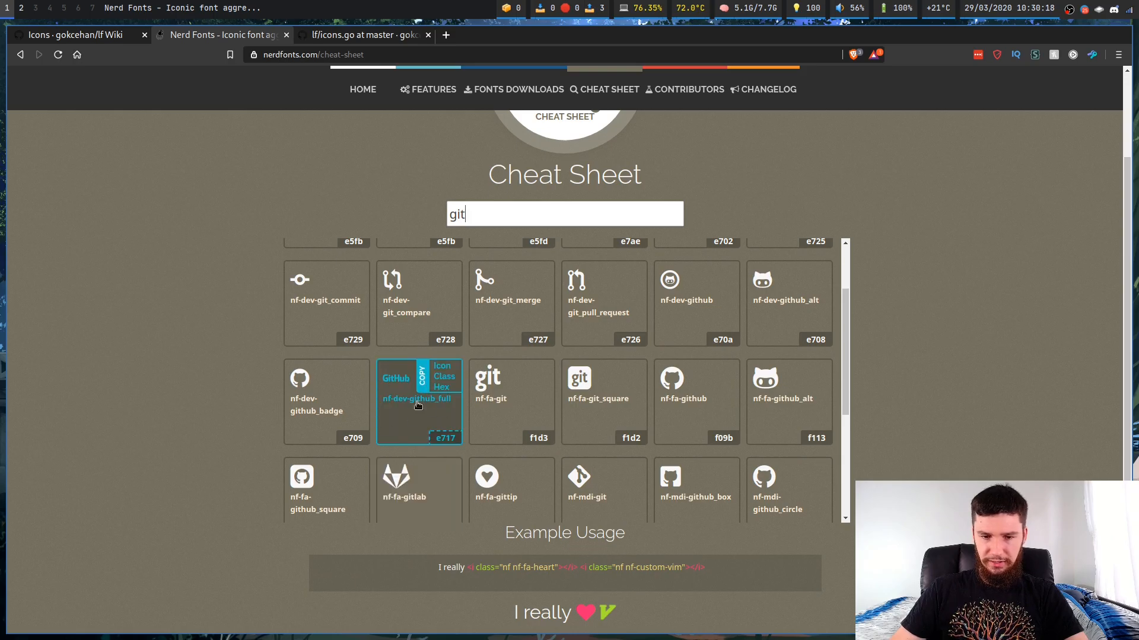
pyautogui.moveTo(478, 408)
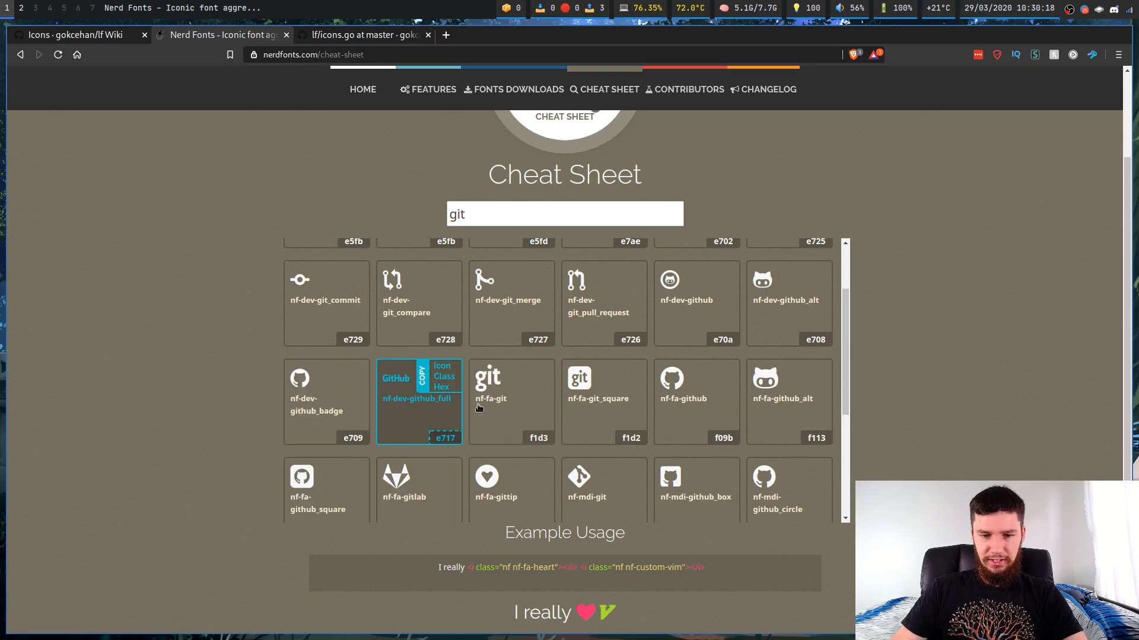
pyautogui.scroll(-3)
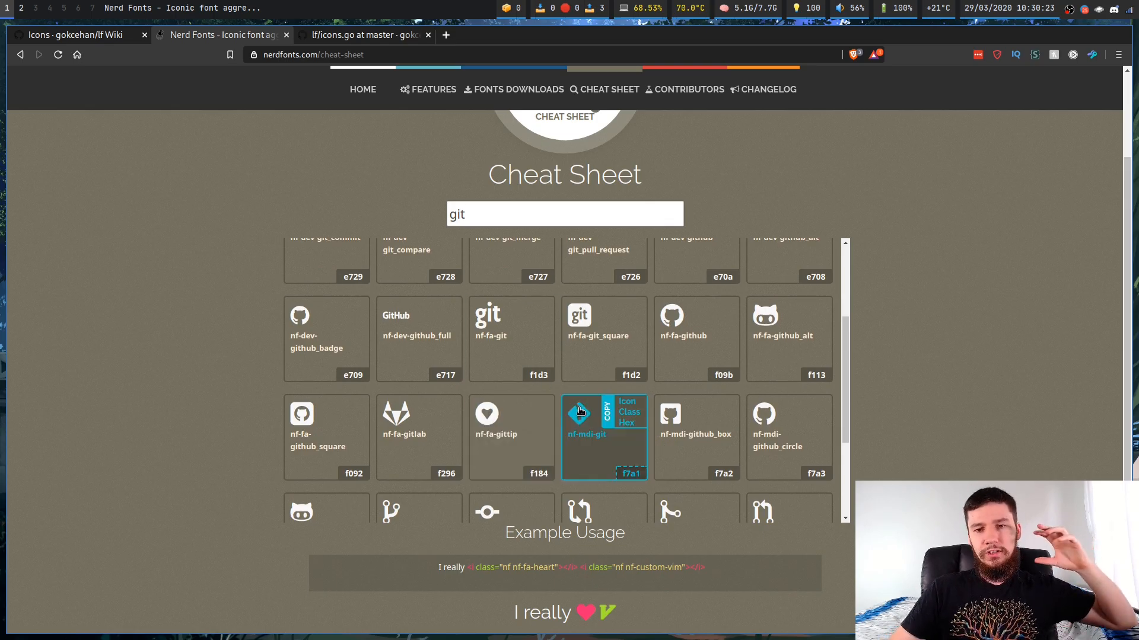
pyautogui.moveTo(578, 407)
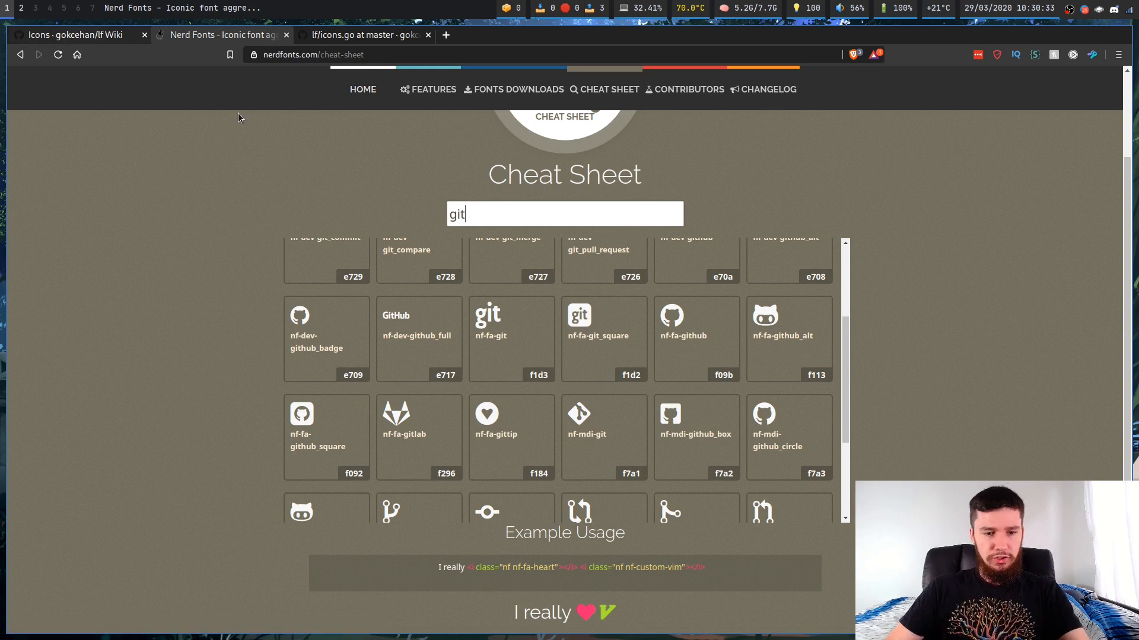
pyautogui.moveTo(483, 198)
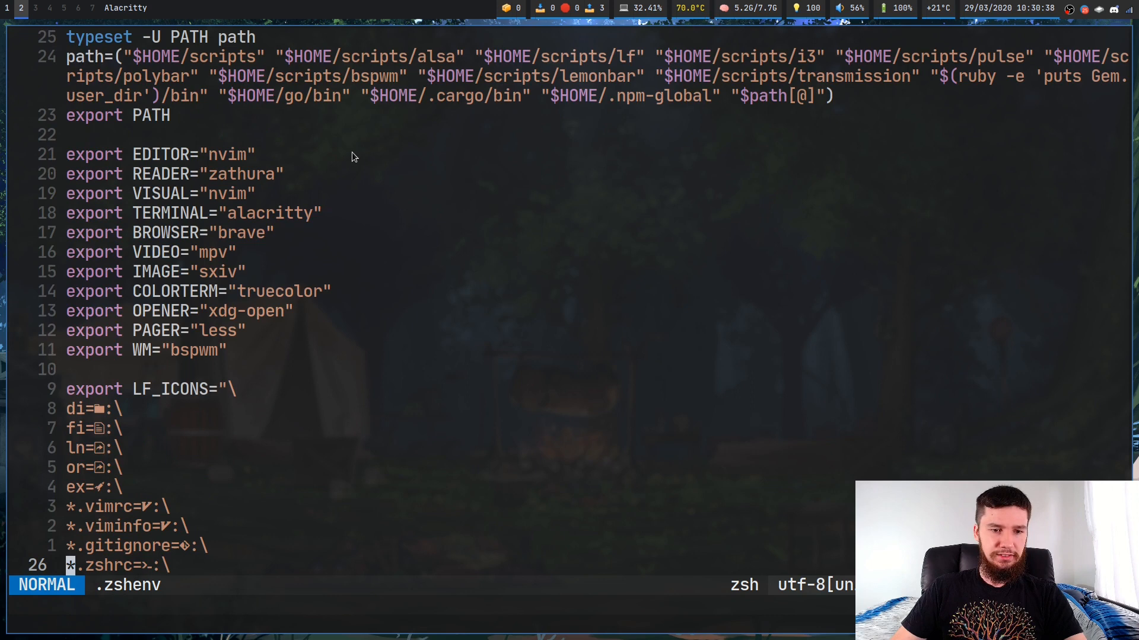
pyautogui.scroll(-3)
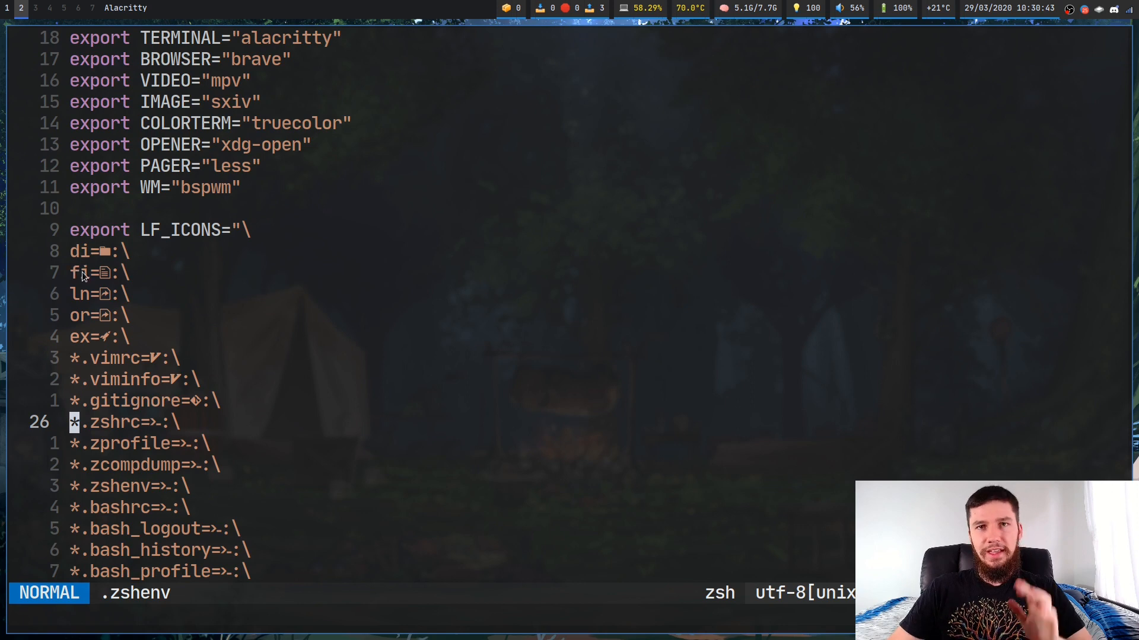
pyautogui.moveTo(83, 306)
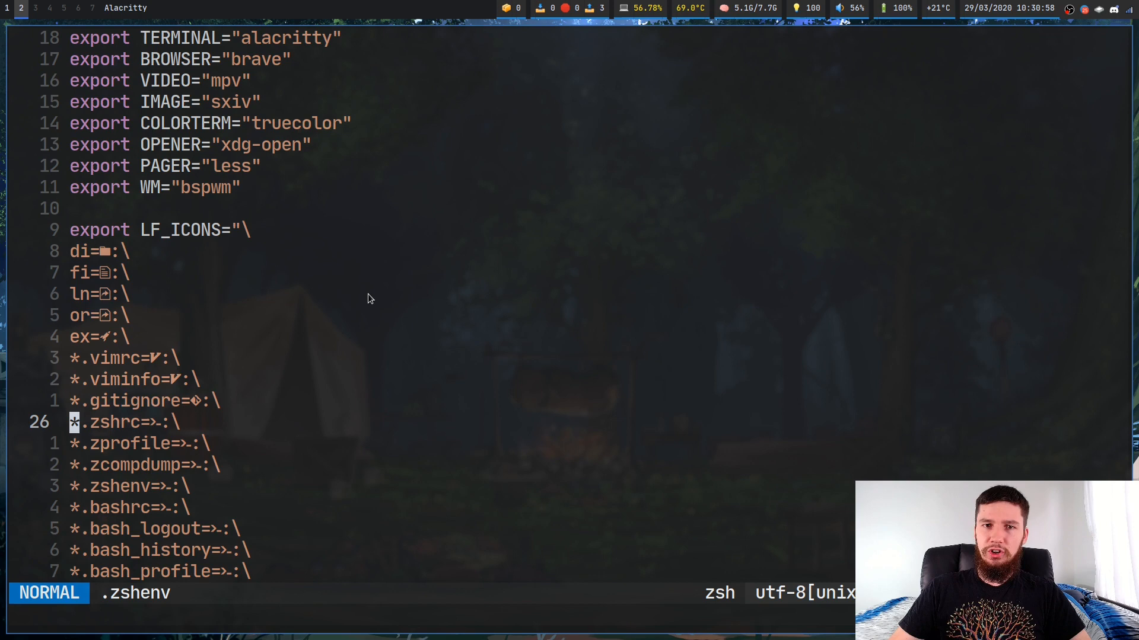
pyautogui.moveTo(349, 300)
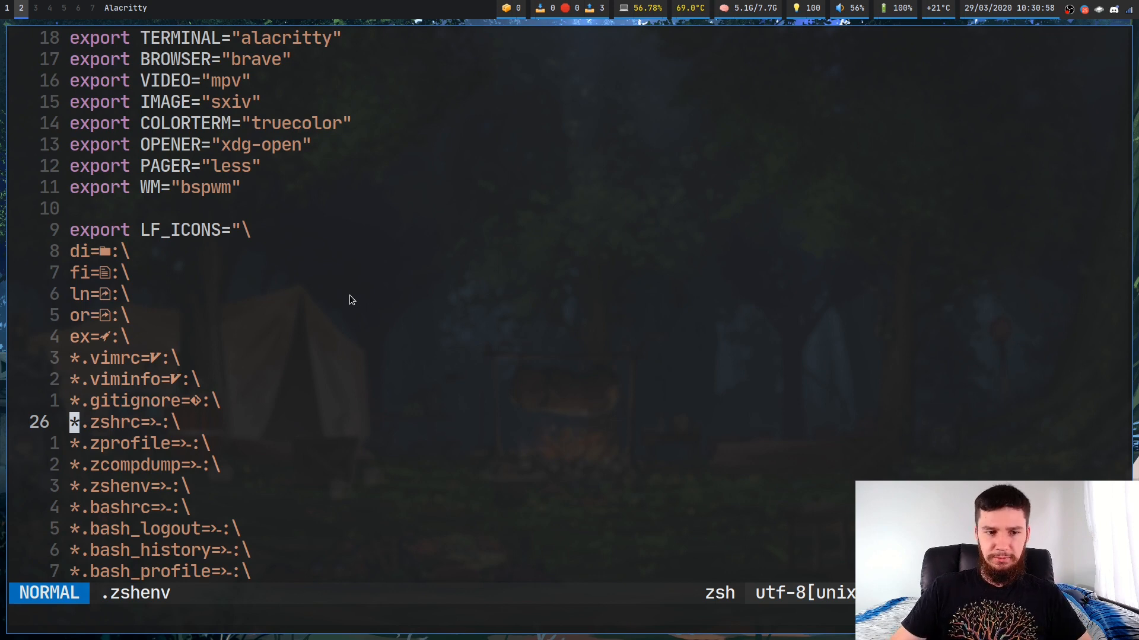
pyautogui.moveTo(116, 347)
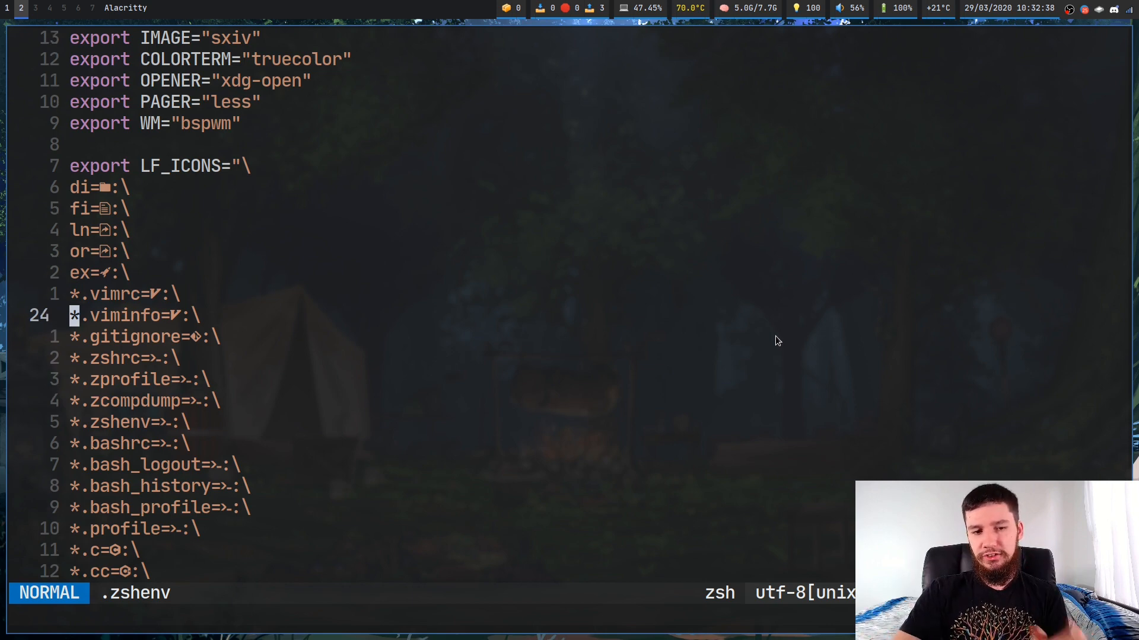
# - Go through the LF_ICONS extension entries down to the audio, pdf and nix icons
pyautogui.press('j')
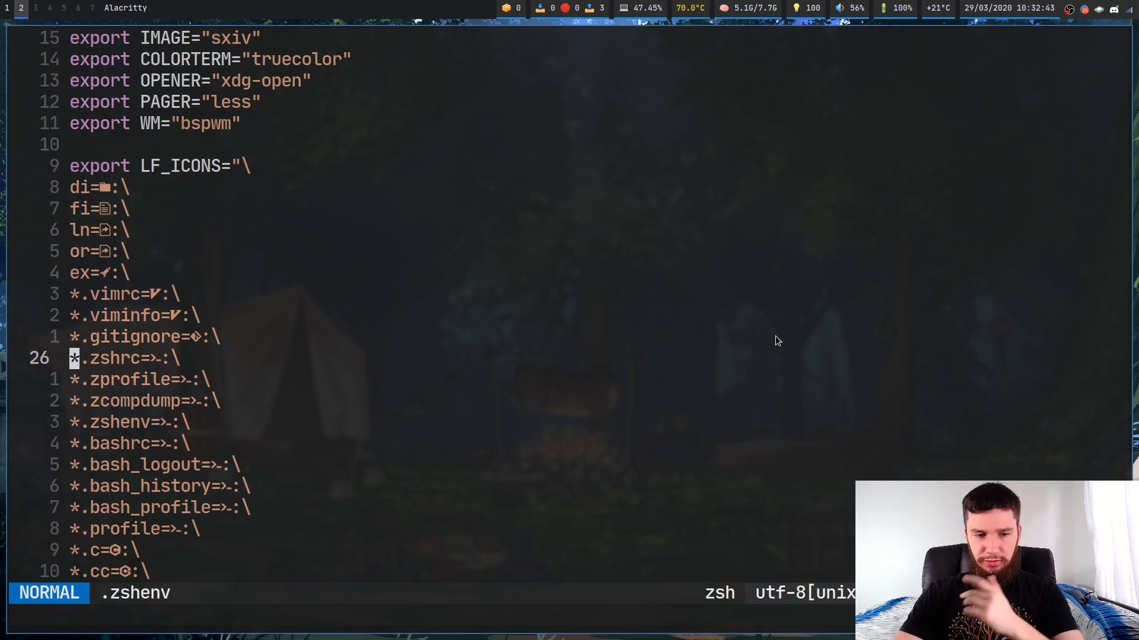
pyautogui.scroll(-3)
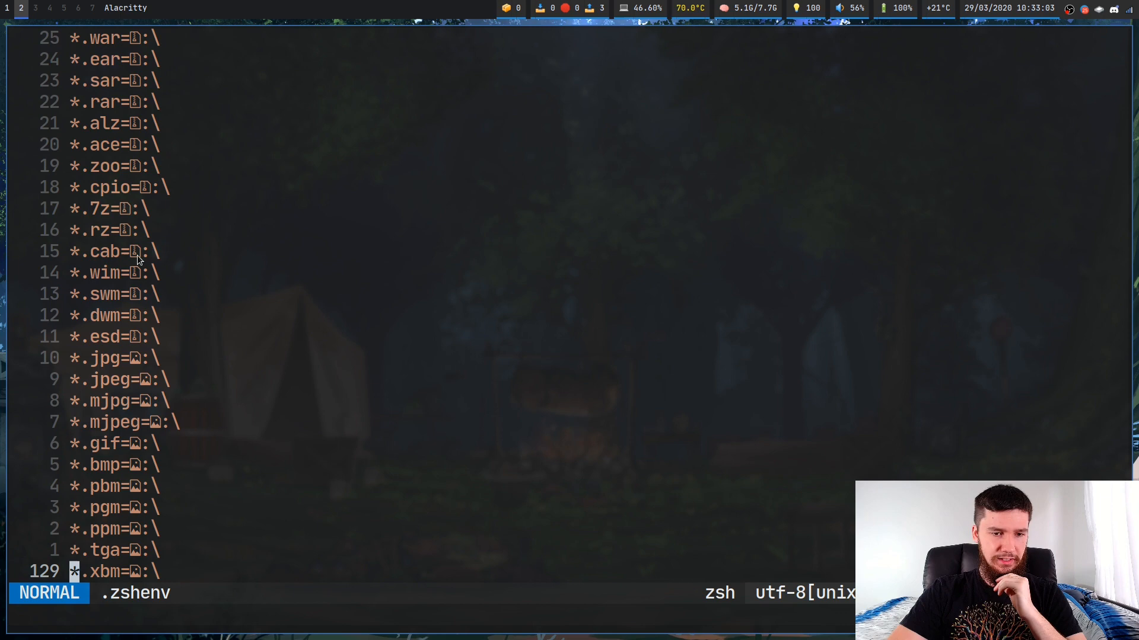
pyautogui.scroll(-3)
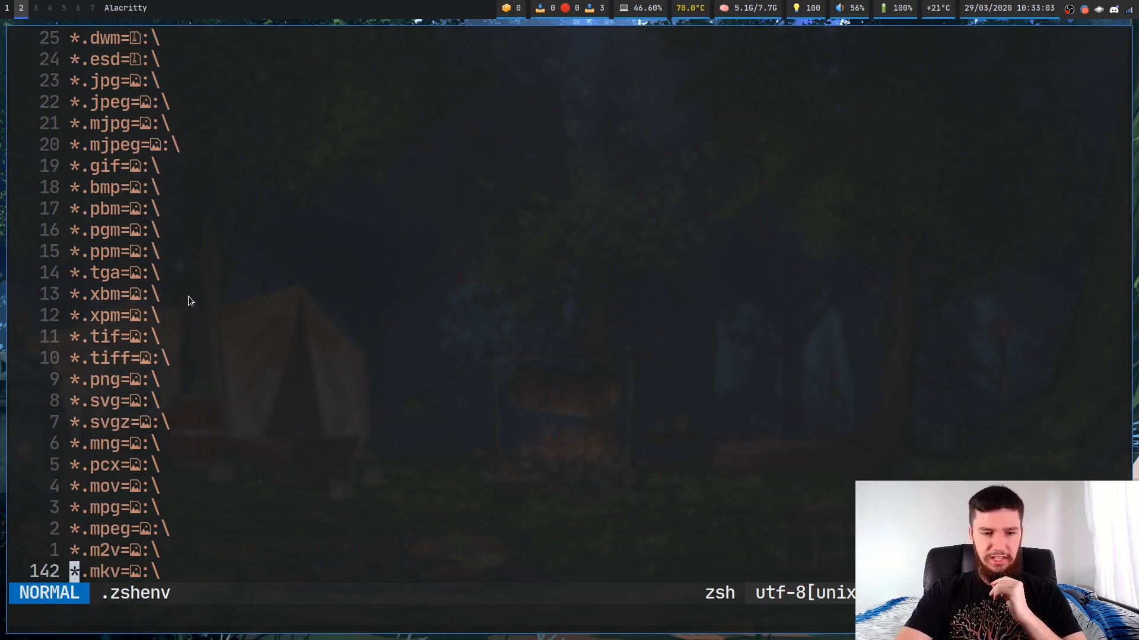
pyautogui.scroll(-3)
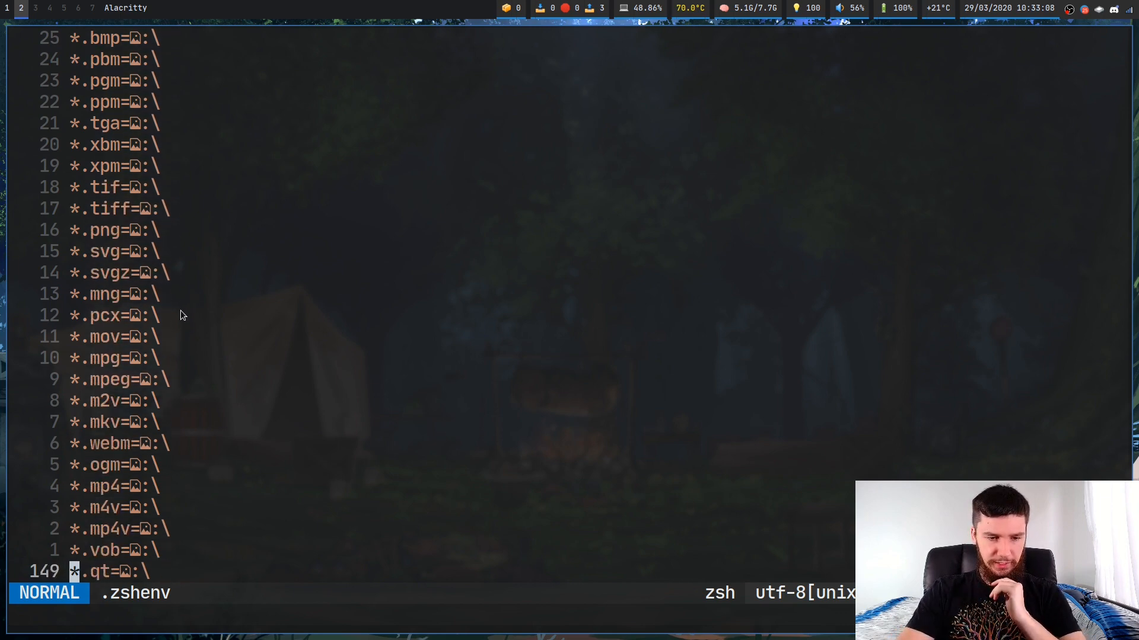
pyautogui.scroll(-3)
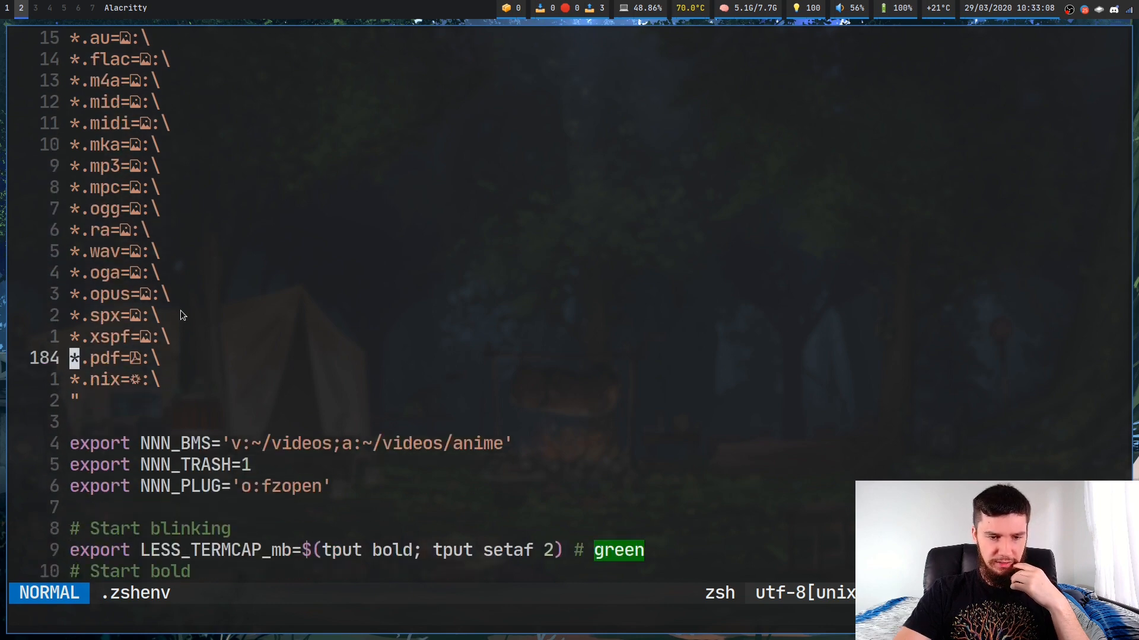
pyautogui.moveTo(150, 228)
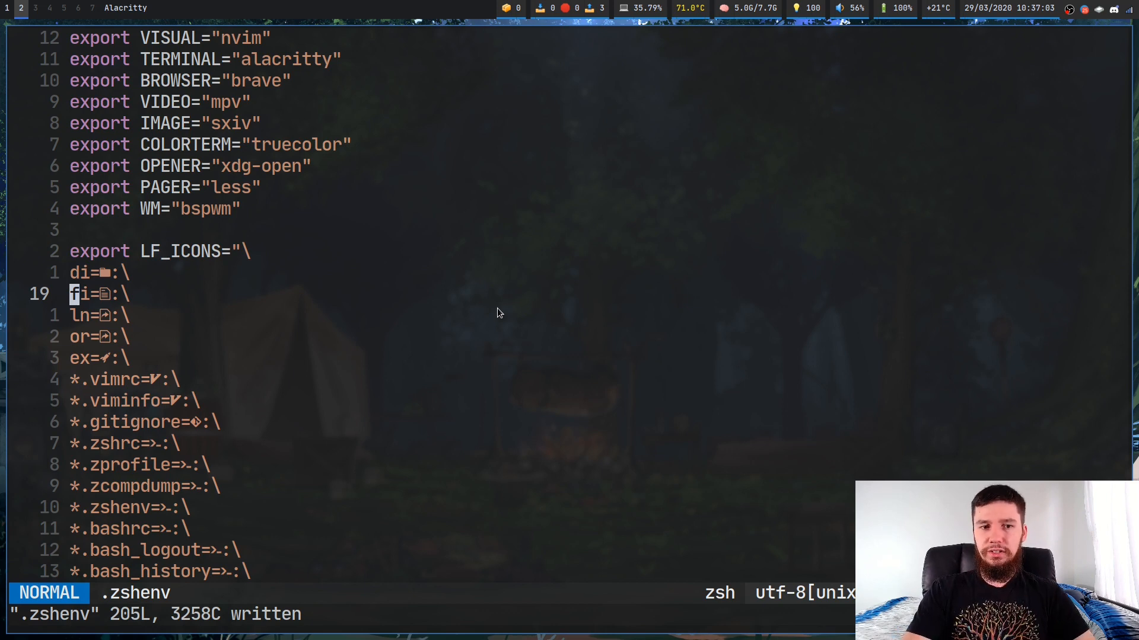
# - Join the di, fi, ln and or icon entries onto one line, then leave insert mode
pyautogui.press('i')
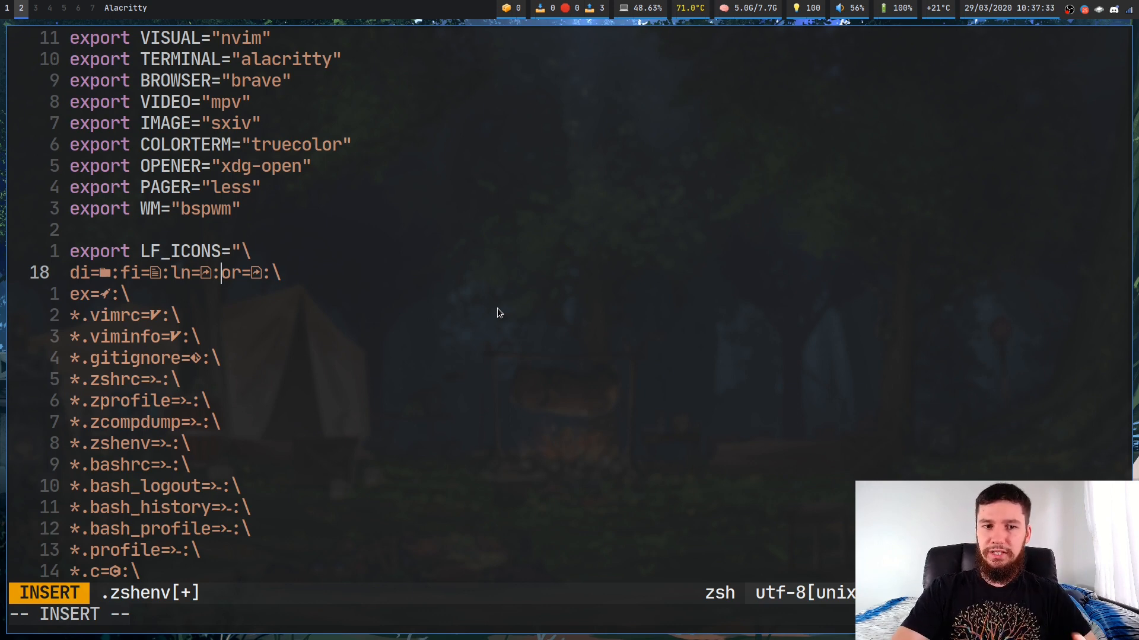
pyautogui.press('Escape')
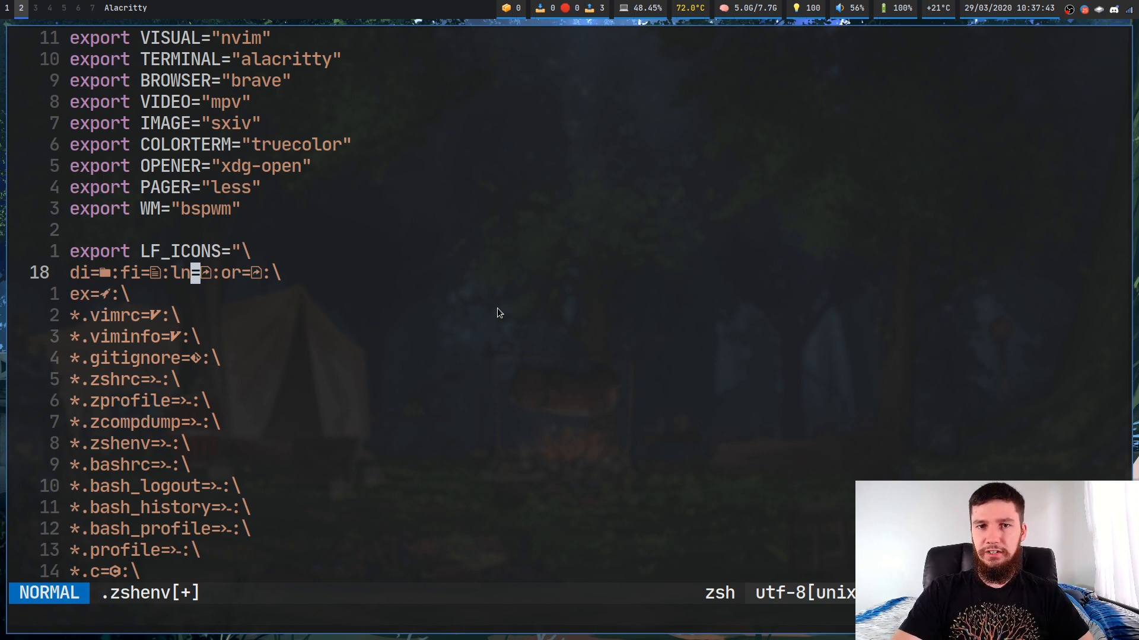
pyautogui.moveTo(756, 367)
pyautogui.write('source ')
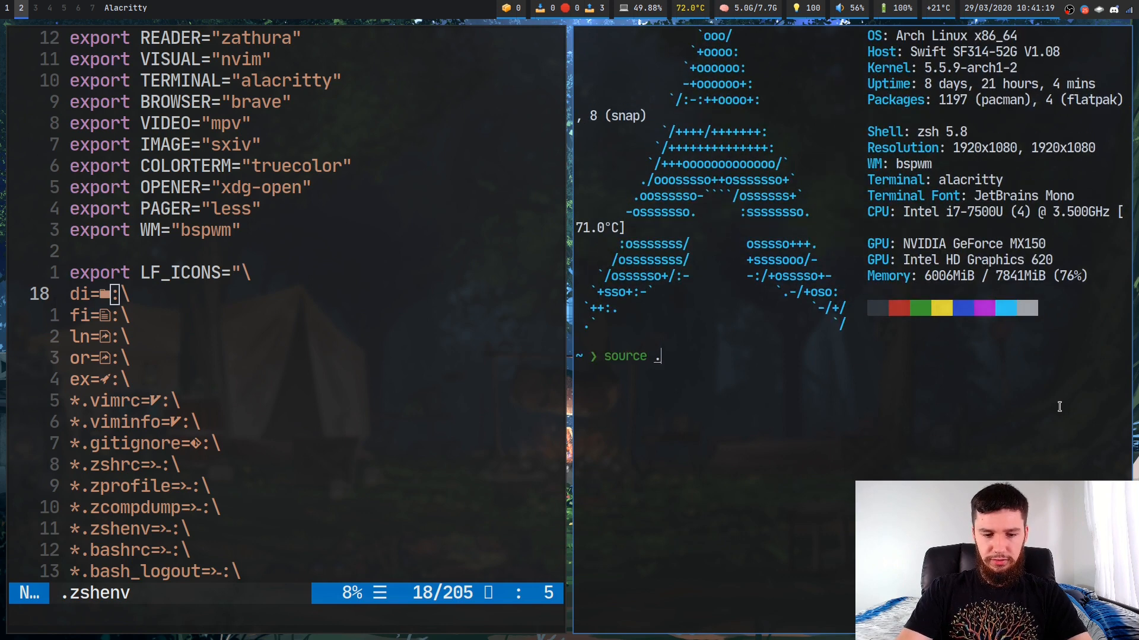
# - Source .zshenv in the shell and run lf
pyautogui.write('.zshenv')
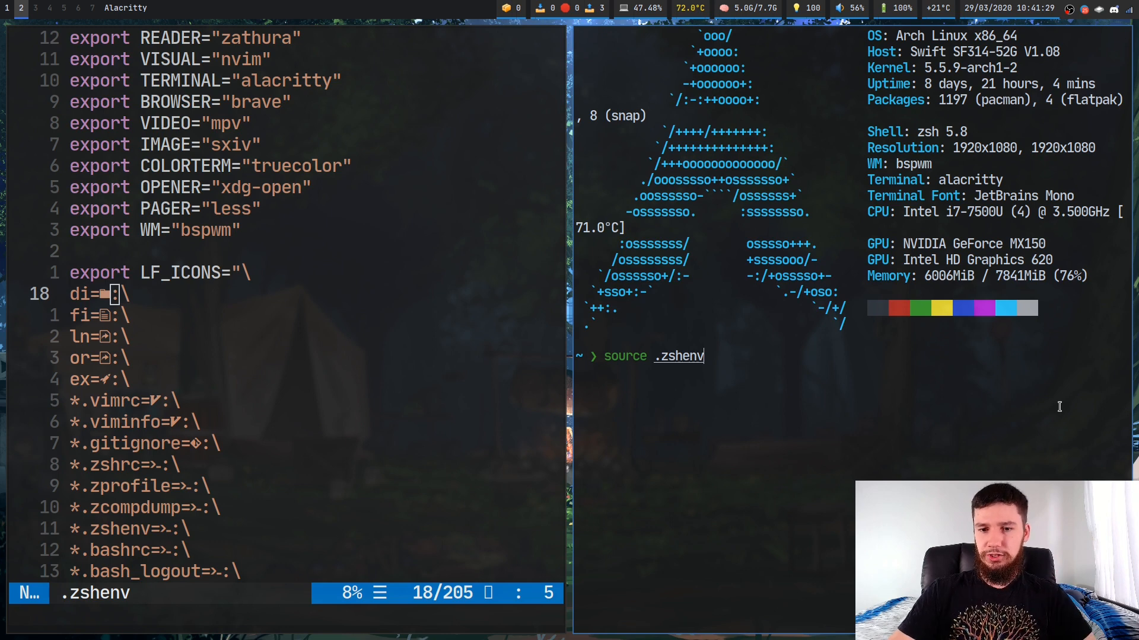
pyautogui.write('lf')
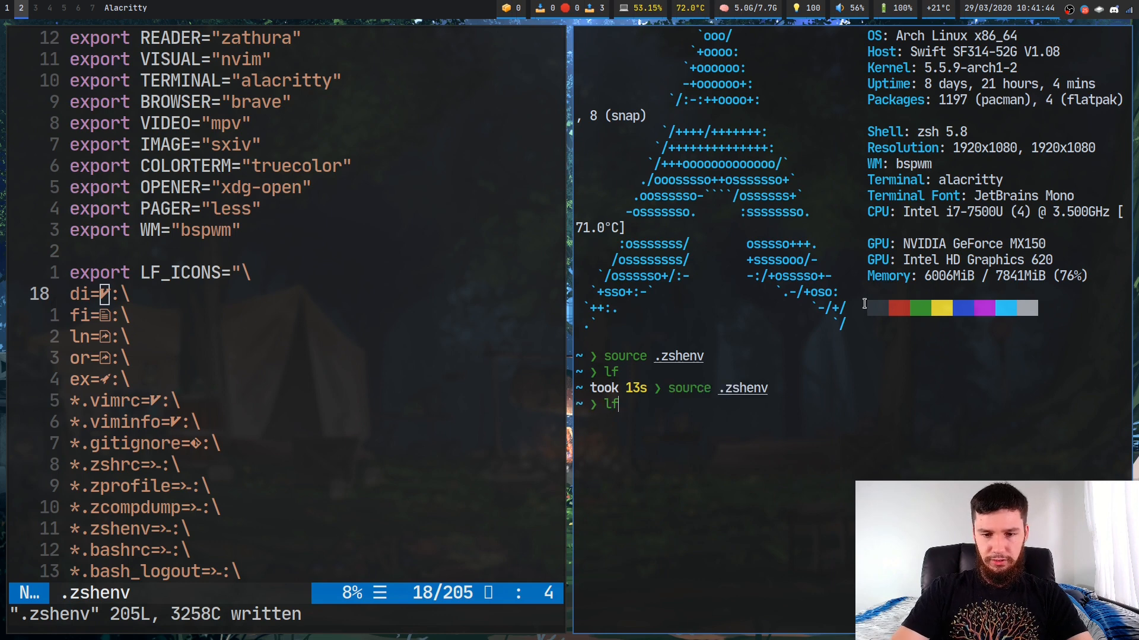
# - Launch lf to see the changed directory icon
pyautogui.press('Return')
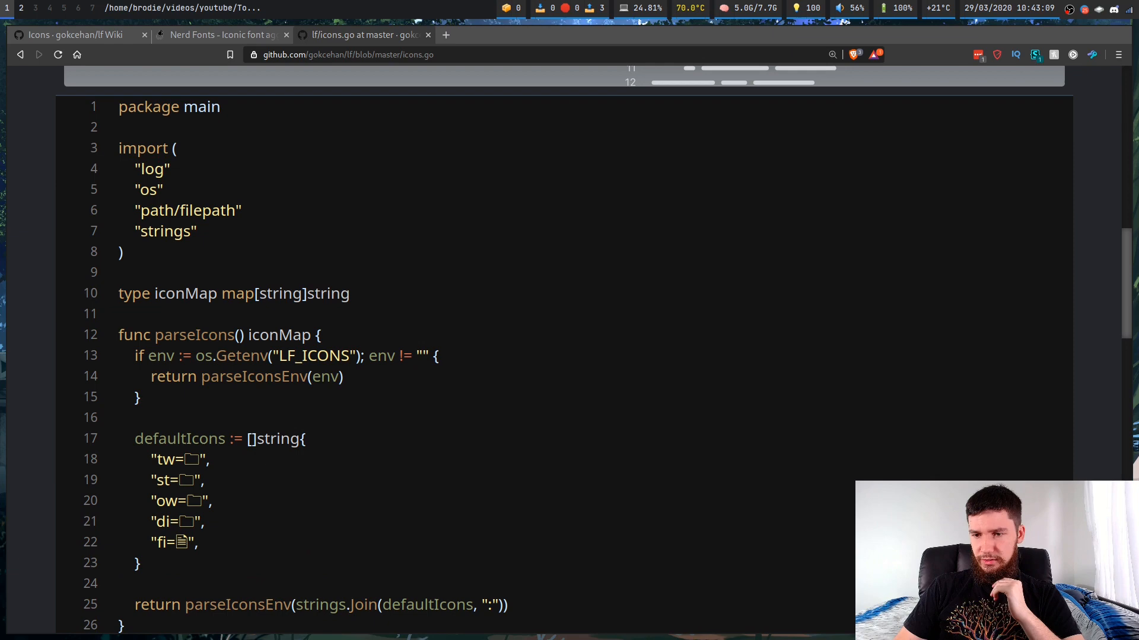
# - Go through parseIcons and parseIconsEnv, highlighting $LF_ICONS, down to the get function's switch
pyautogui.scroll(-3)
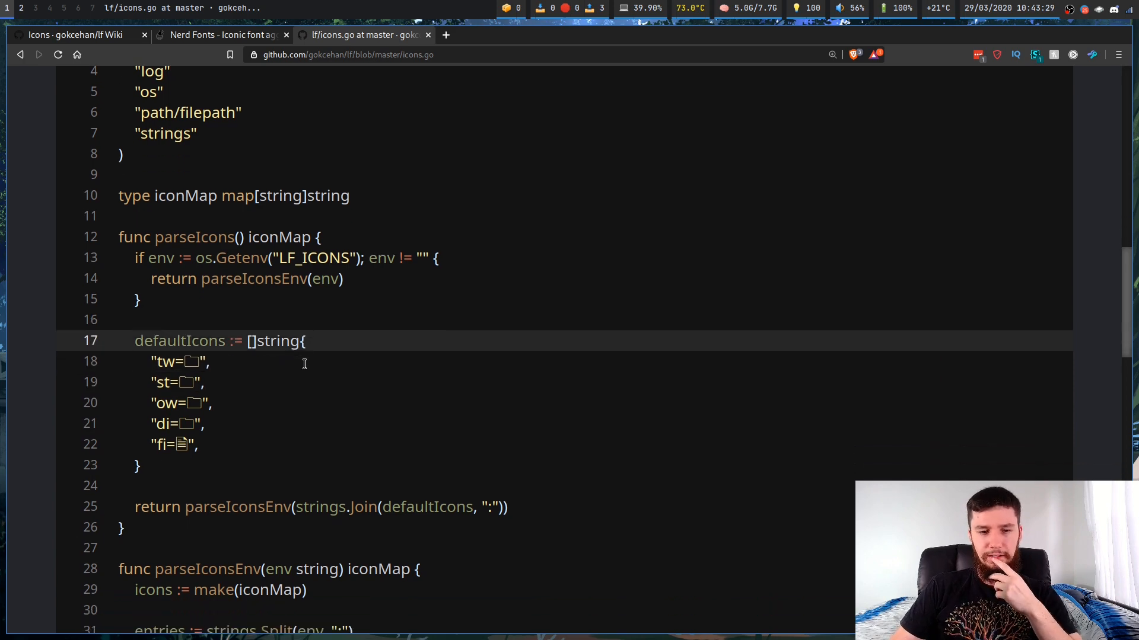
pyautogui.scroll(-3)
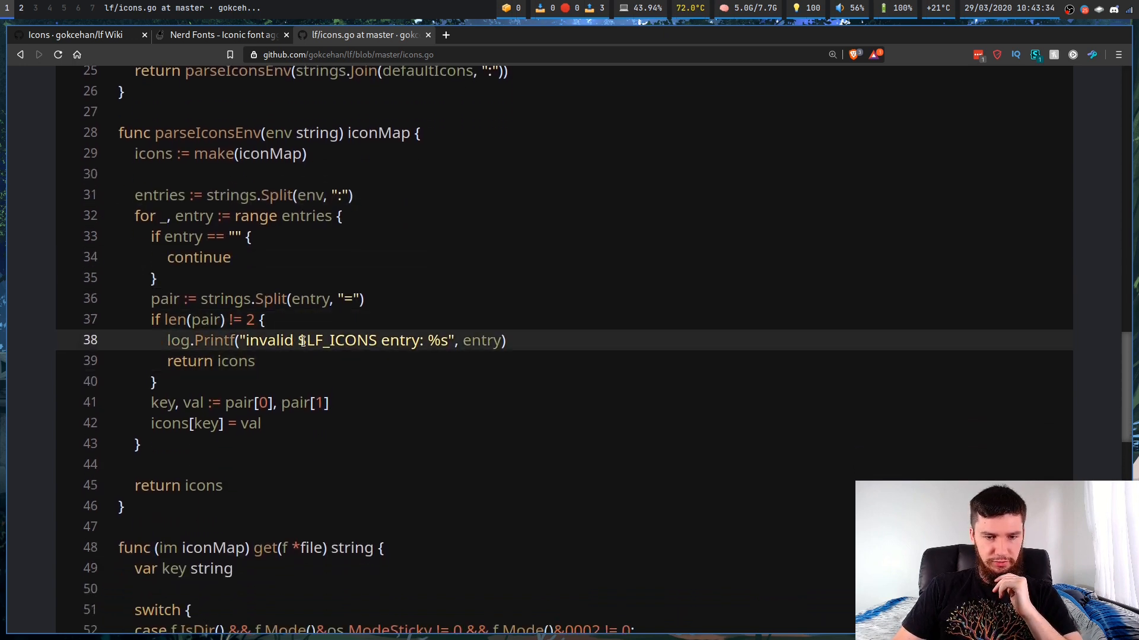
pyautogui.doubleClick(336, 341)
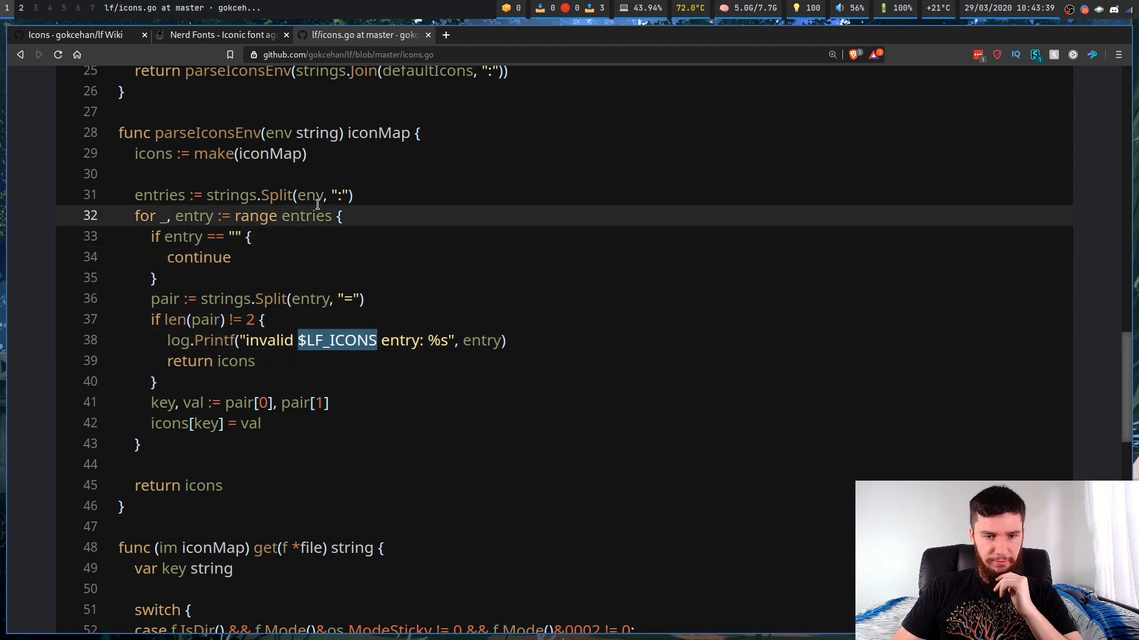
pyautogui.scroll(3)
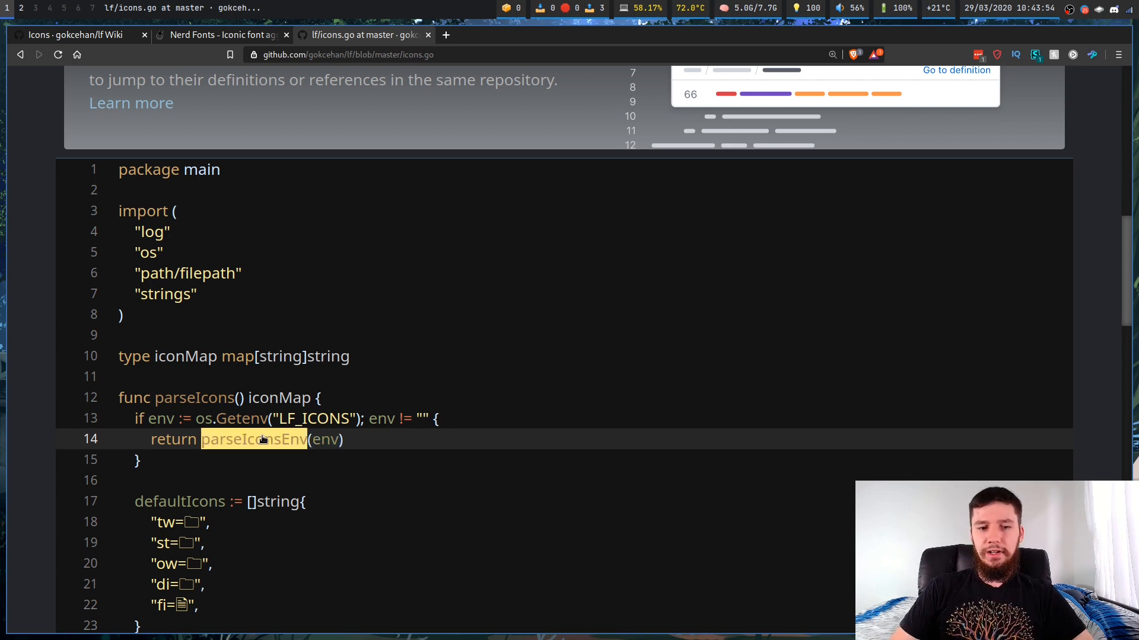
pyautogui.scroll(-3)
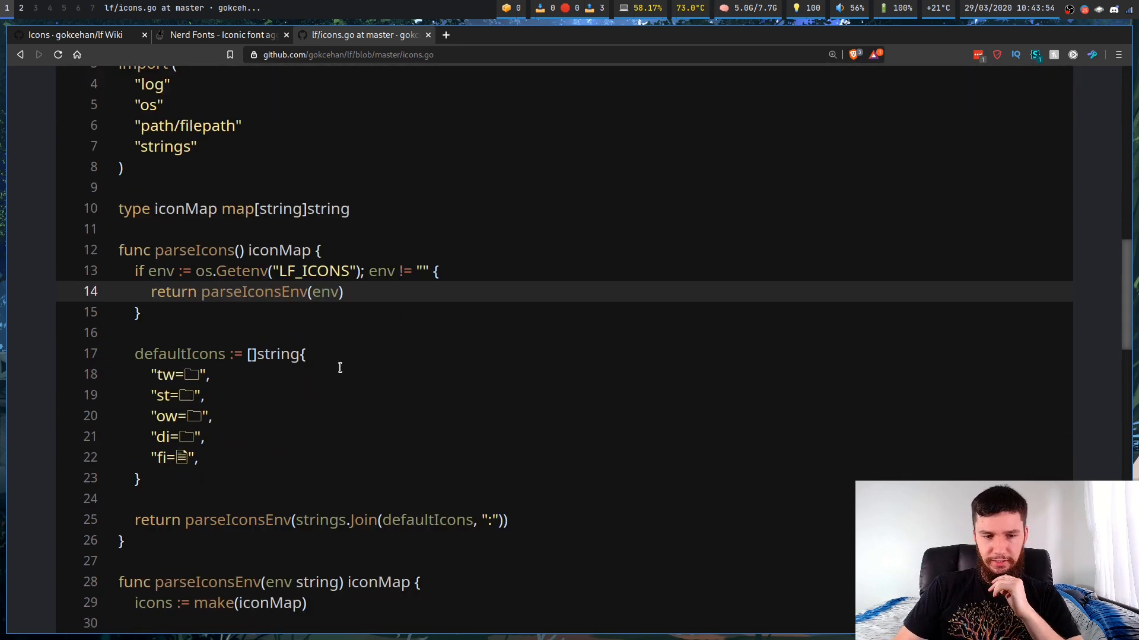
pyautogui.scroll(-3)
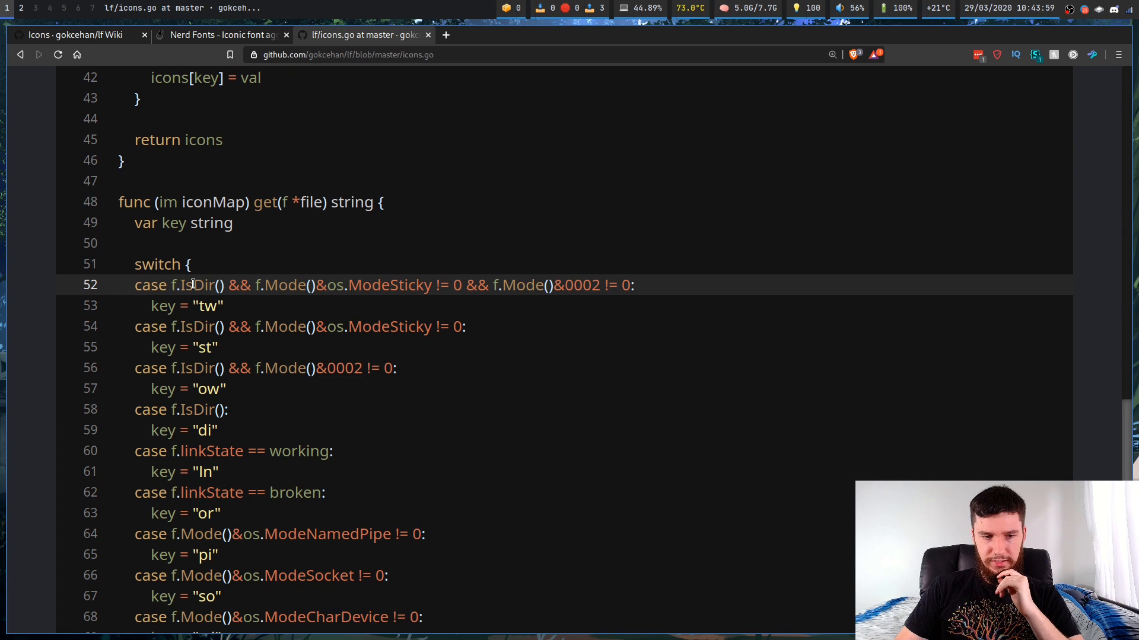
pyautogui.doubleClick(194, 284)
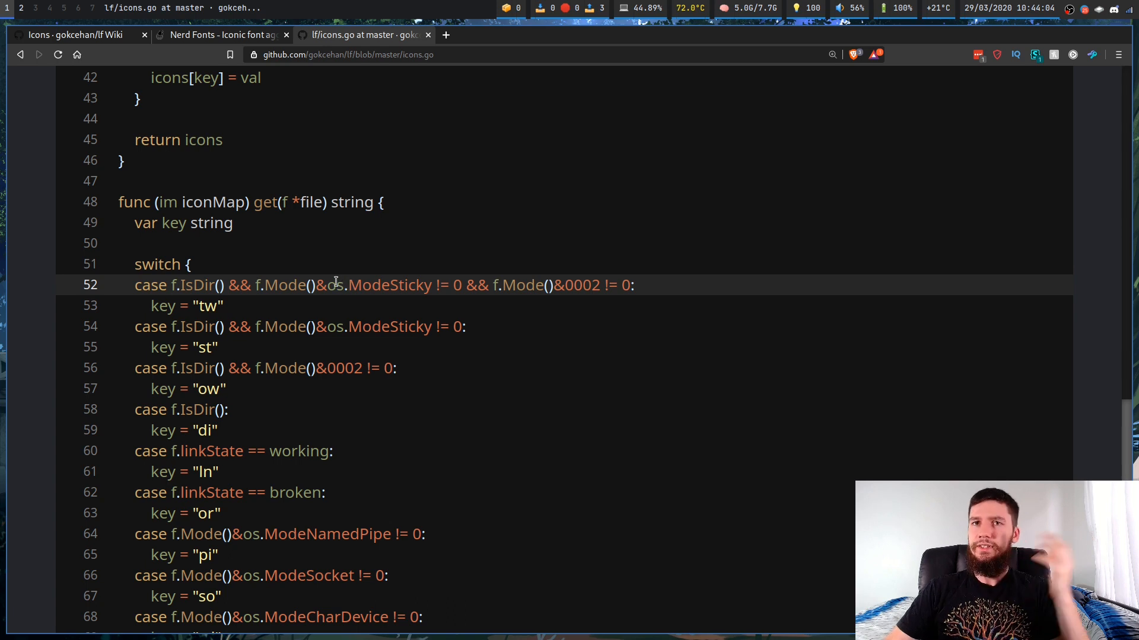
pyautogui.moveTo(332, 282)
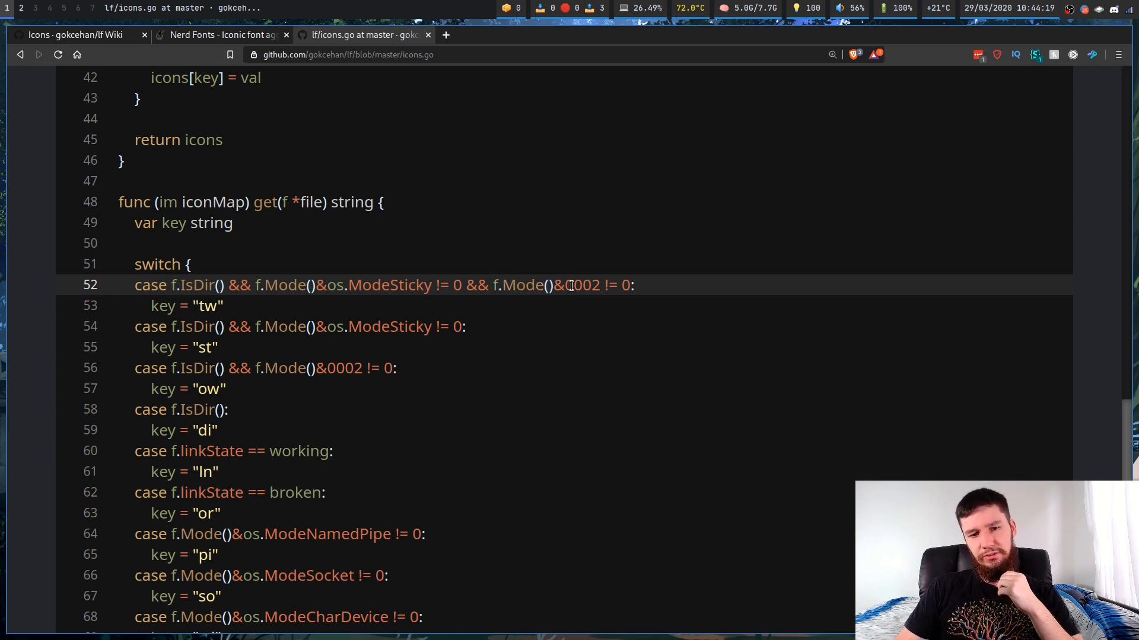
pyautogui.doubleClick(520, 285)
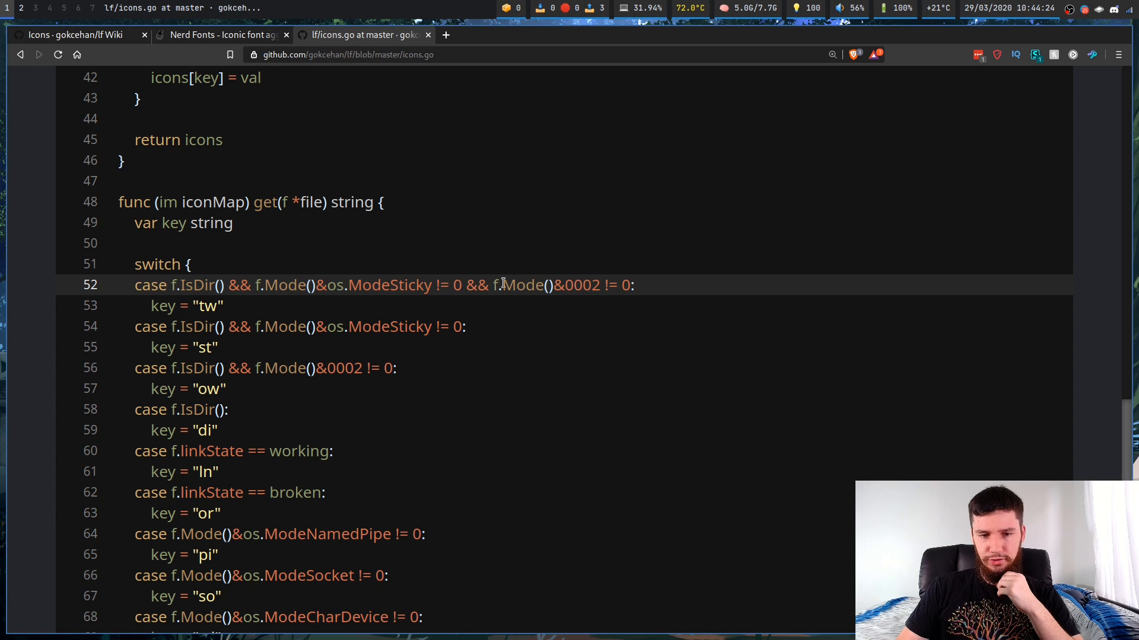
pyautogui.doubleClick(522, 285)
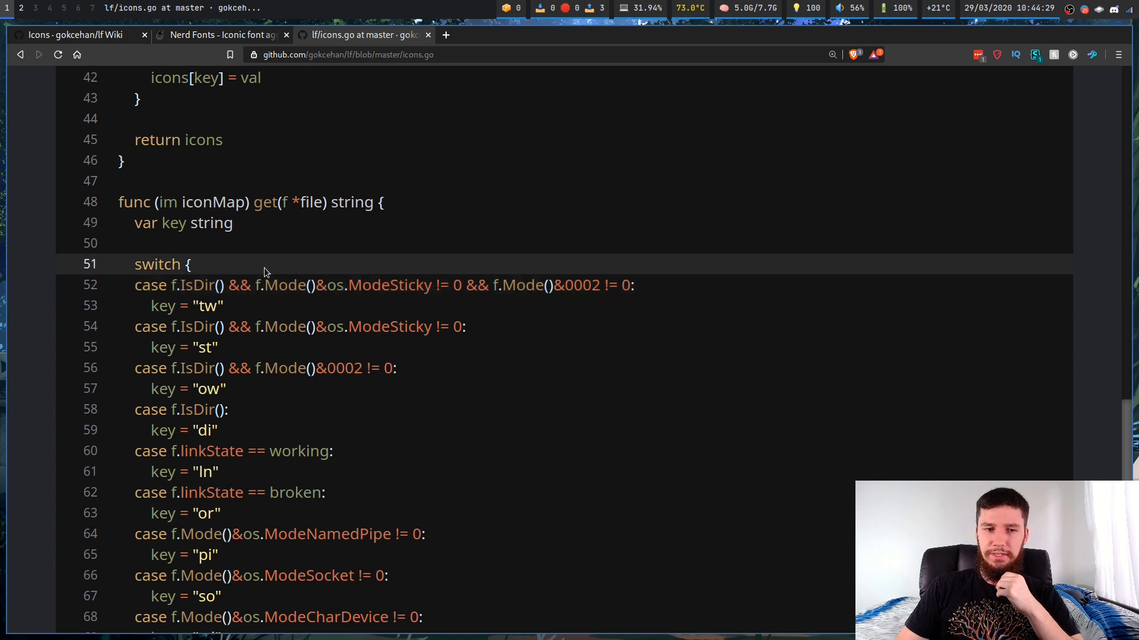
pyautogui.scroll(3)
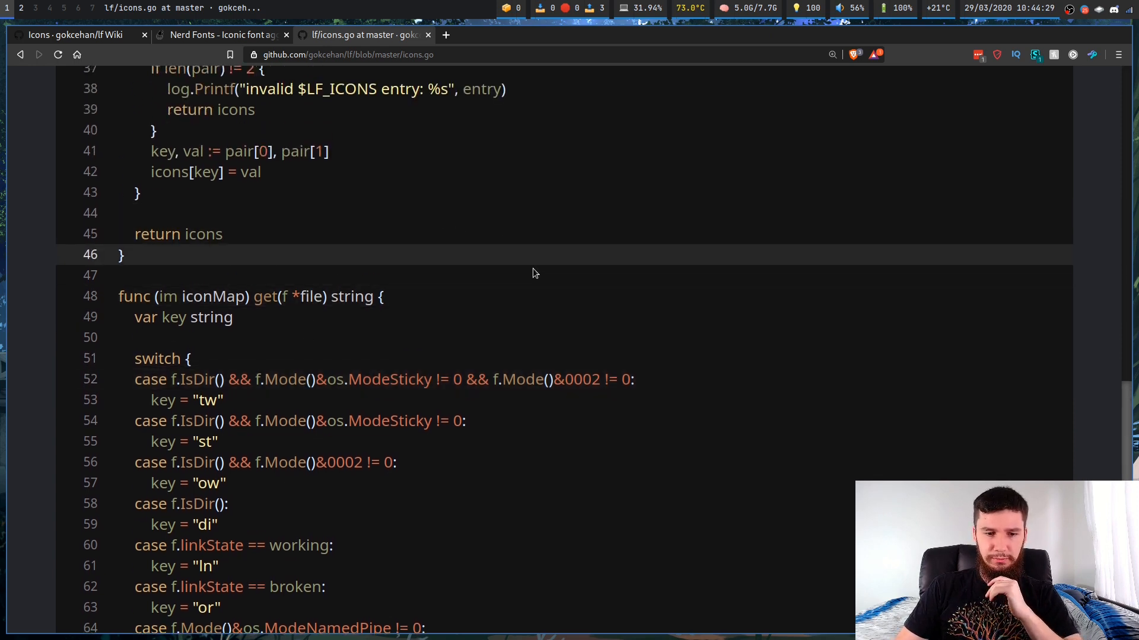
pyautogui.scroll(-3)
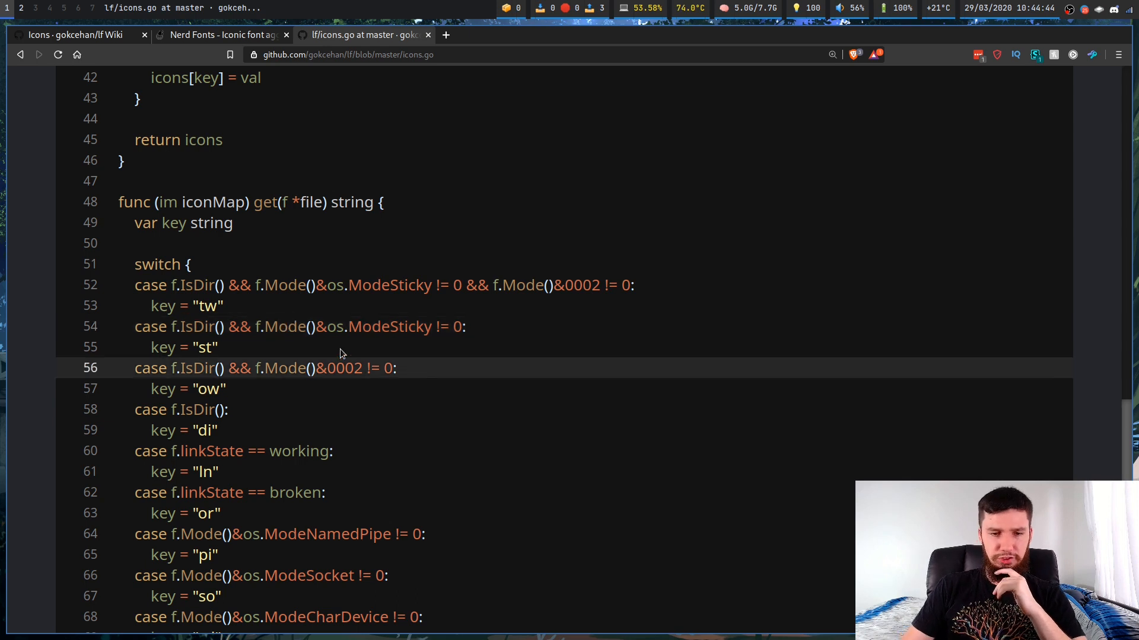
pyautogui.scroll(-3)
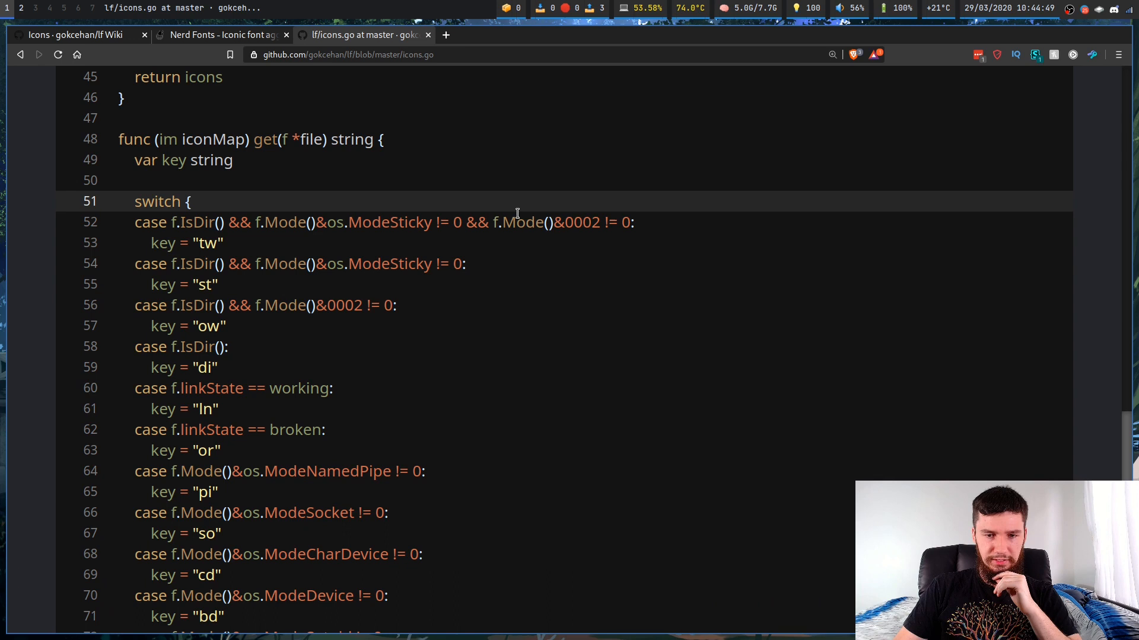
pyautogui.moveTo(545, 222); pyautogui.dragTo(634, 222)
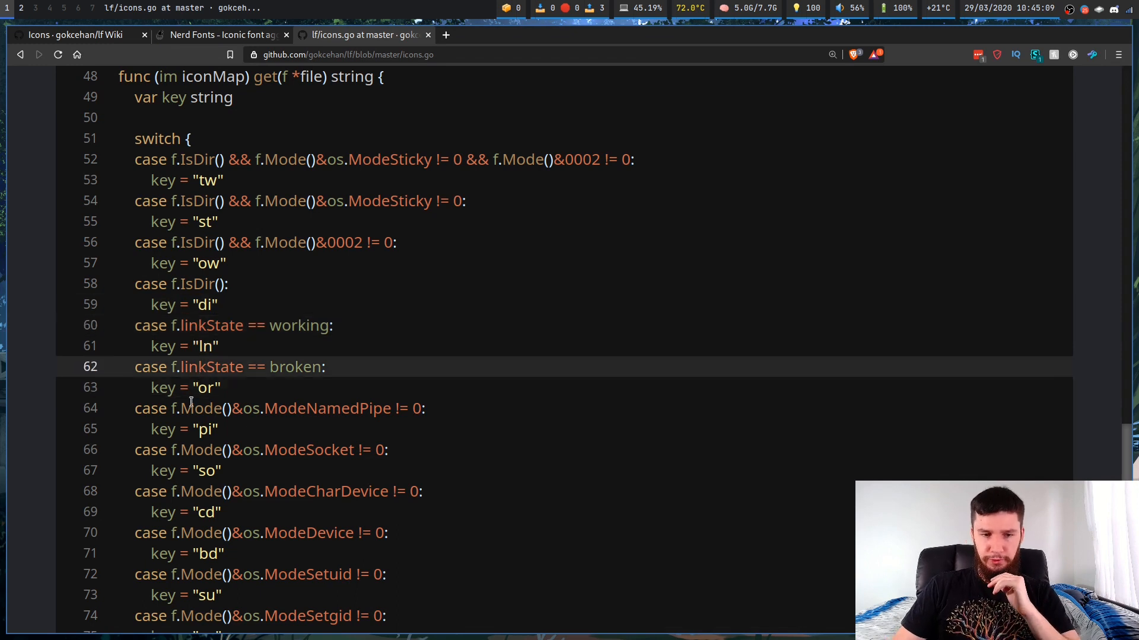
# - Highlight the linkState and broken-link conditions and go through the ln, or, pi, su cases
pyautogui.doubleClick(209, 367)
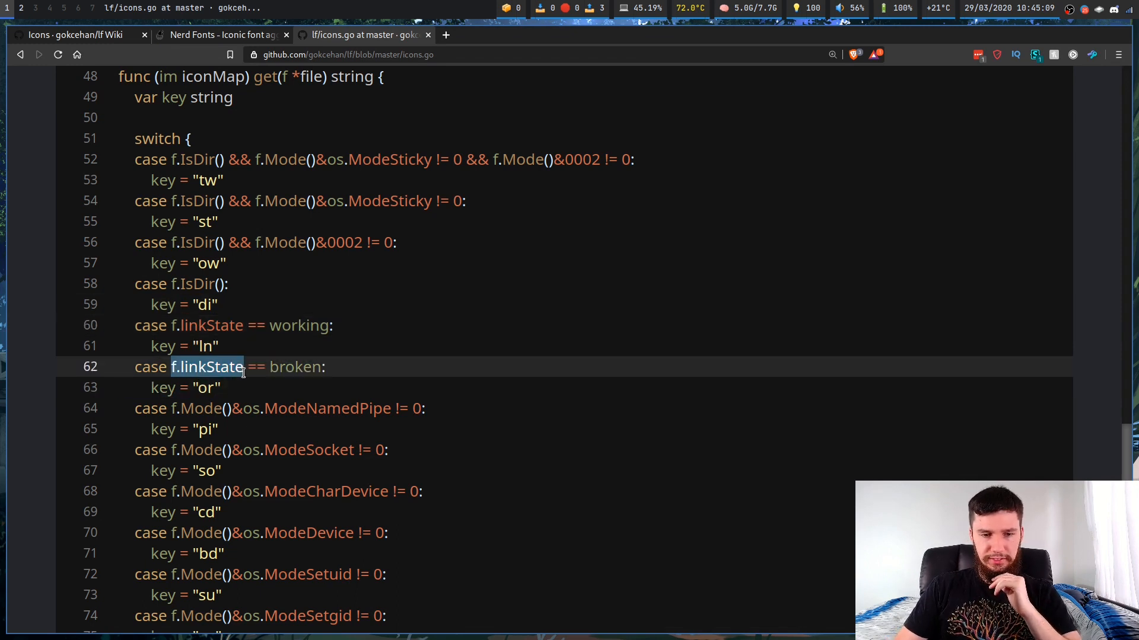
pyautogui.moveTo(174, 366); pyautogui.dragTo(309, 367)
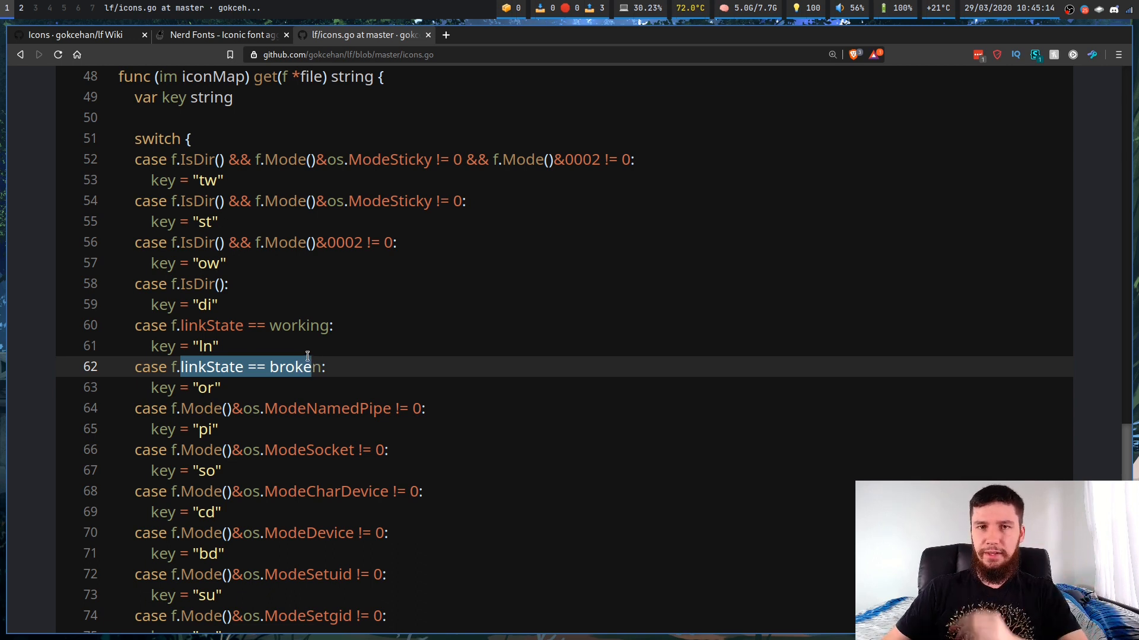
pyautogui.scroll(-3)
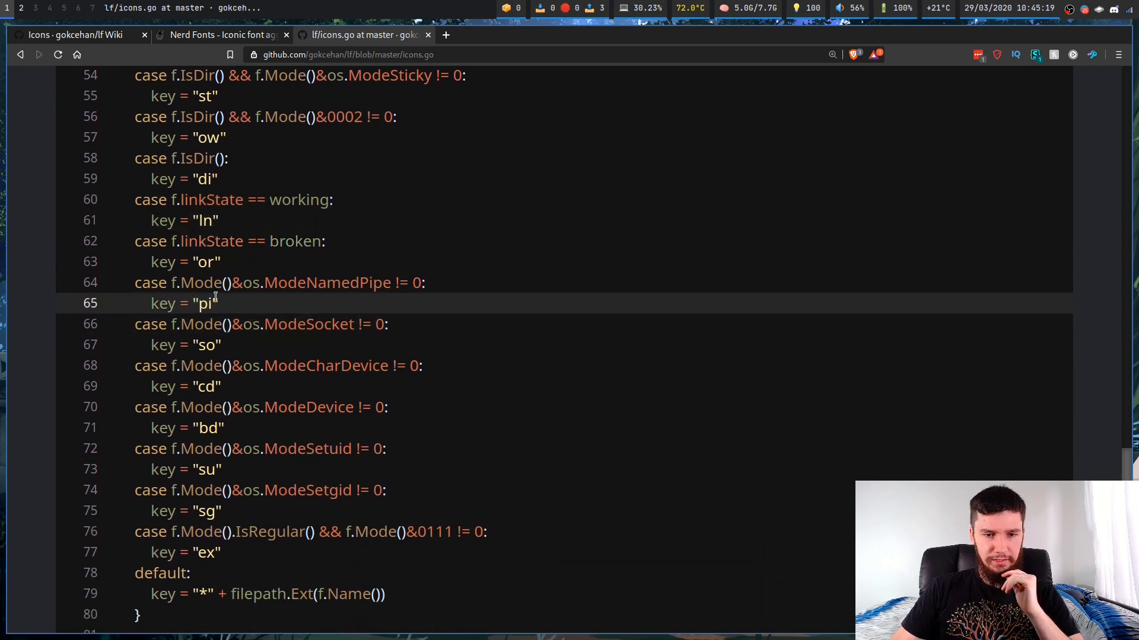
pyautogui.doubleClick(327, 282)
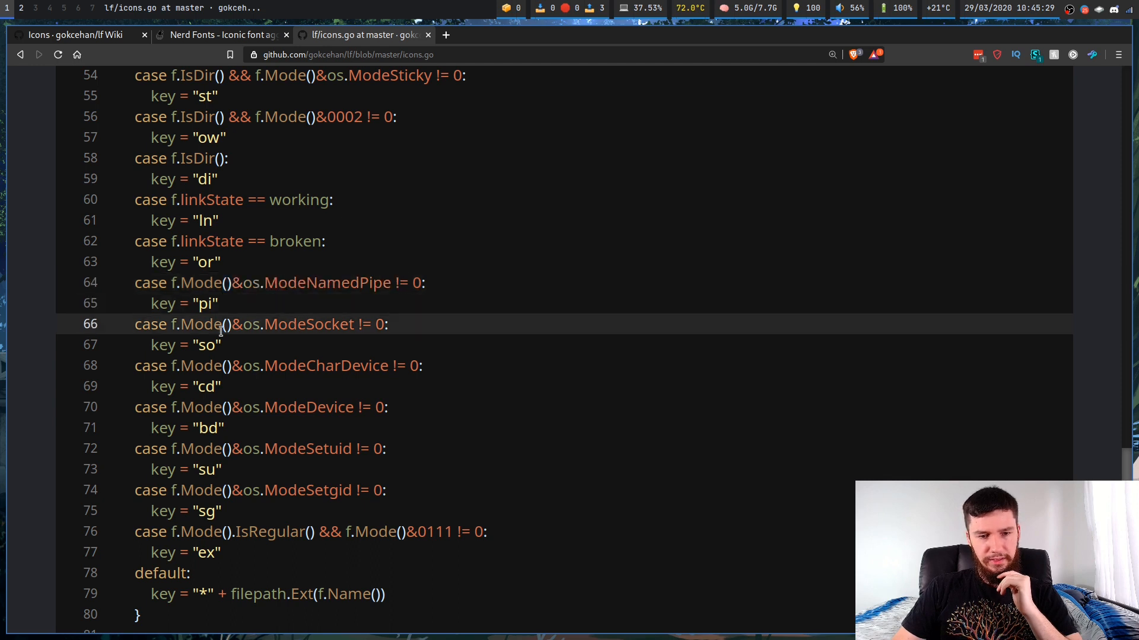
pyautogui.doubleClick(208, 345)
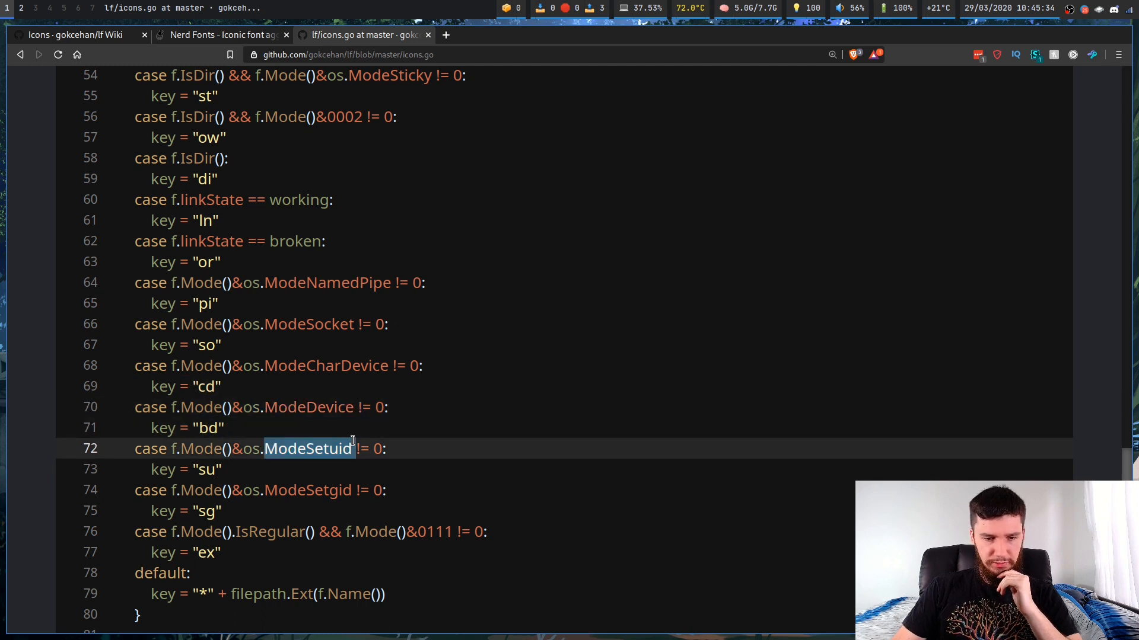
pyautogui.scroll(-3)
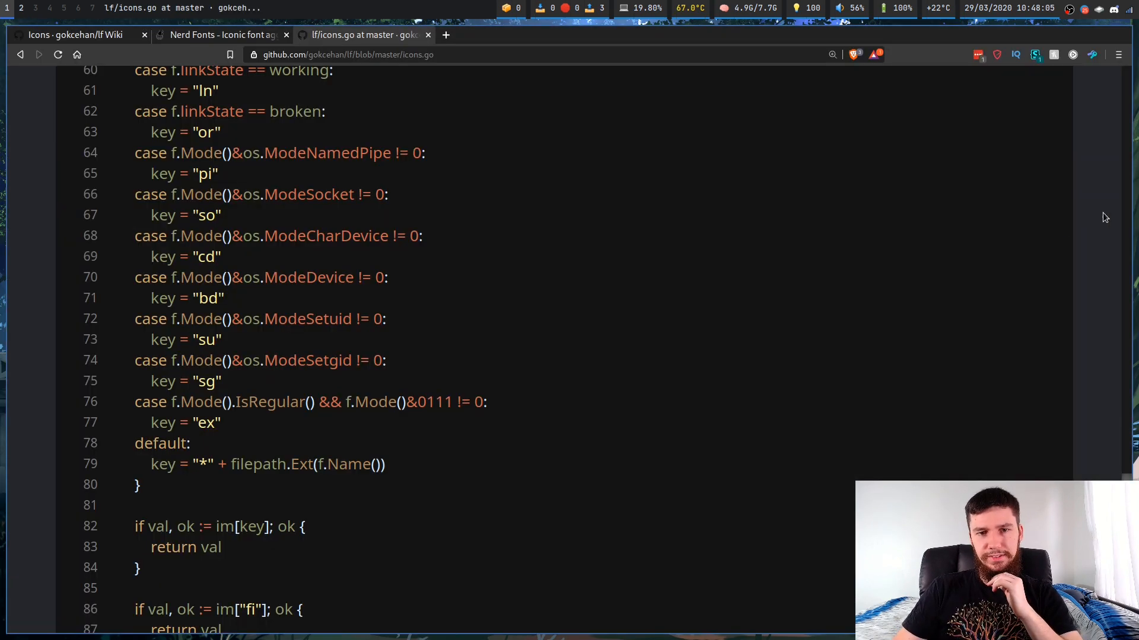
pyautogui.scroll(3)
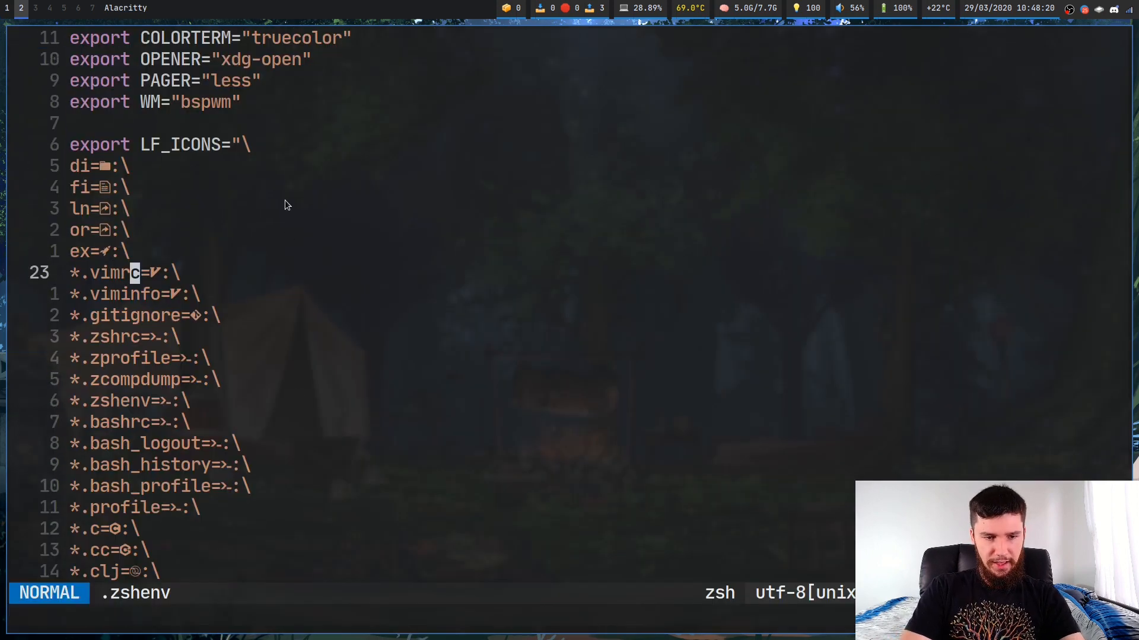
# - Add .vim after the *.vimrc entry in the LF_ICONS list
pyautogui.write('.vim')
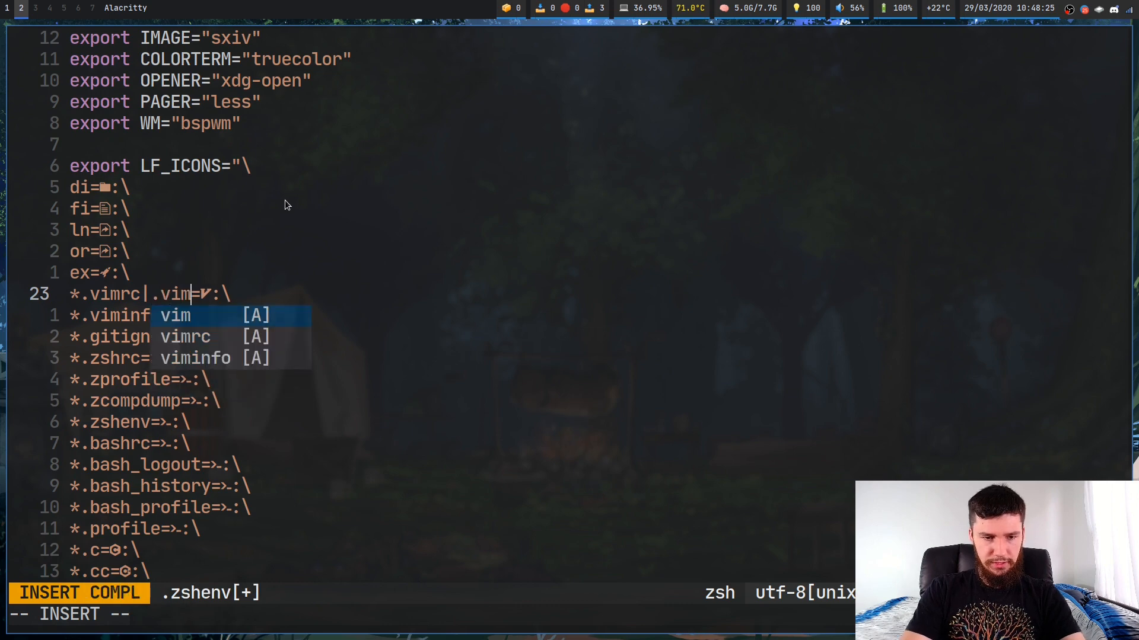
pyautogui.press('Escape')
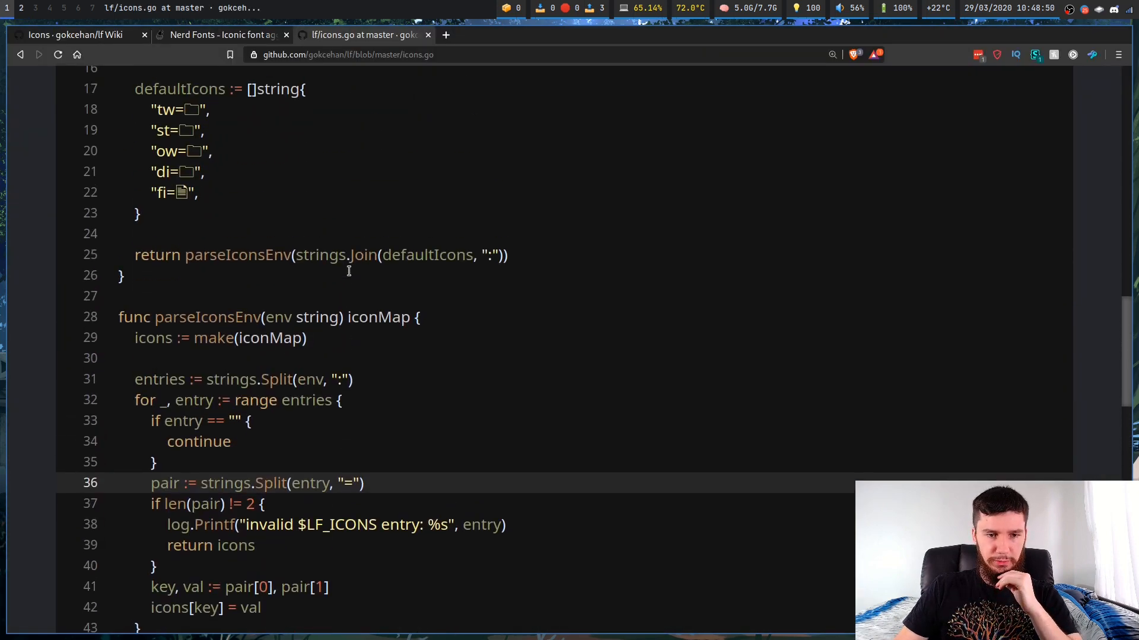
# - Review the icons.go switch cases for file-type keys, then leave the GitHub tab
pyautogui.scroll(-3)
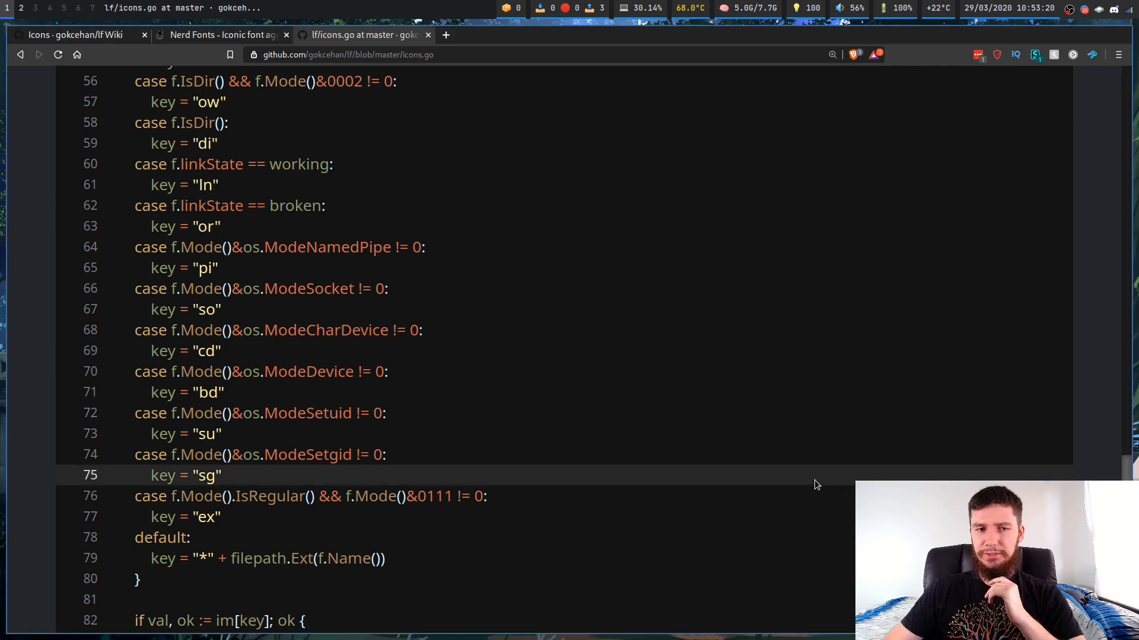
pyautogui.click(76, 34)
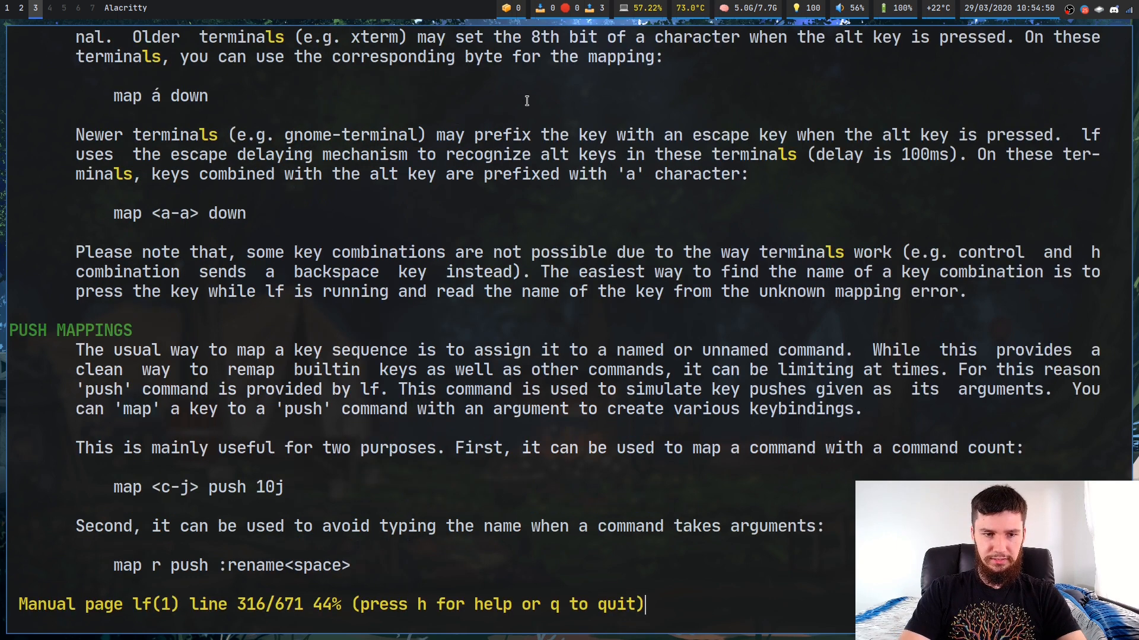
# - Scroll the lf man page down to its colors section on LS_COLORS
pyautogui.scroll(-3)
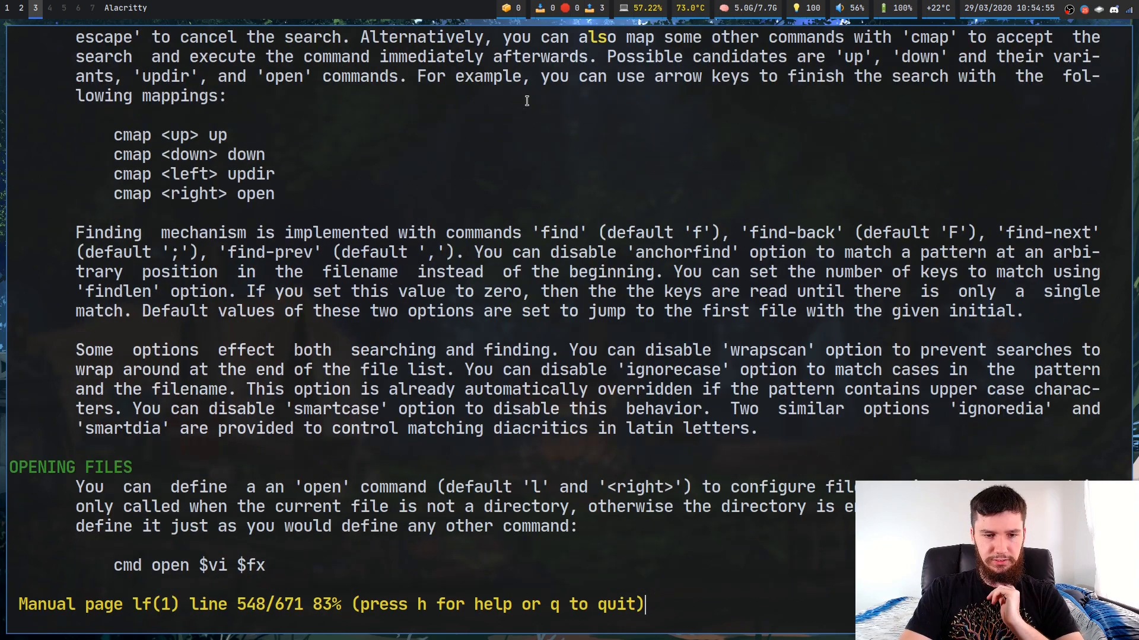
pyautogui.scroll(-3)
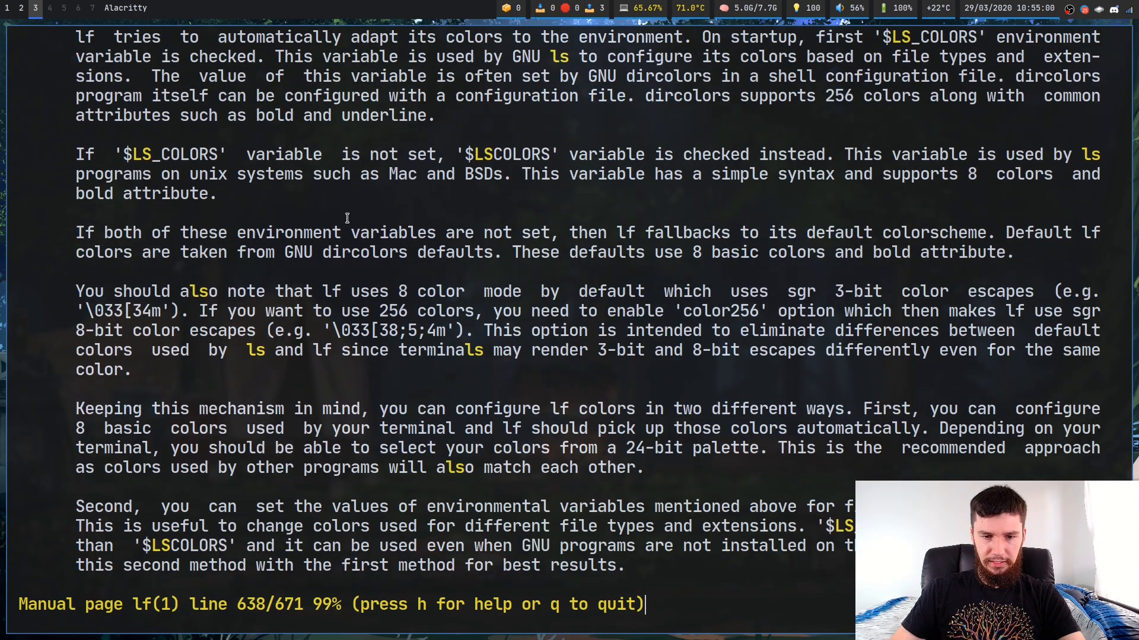
pyautogui.scroll(-3)
pyautogui.write('/')
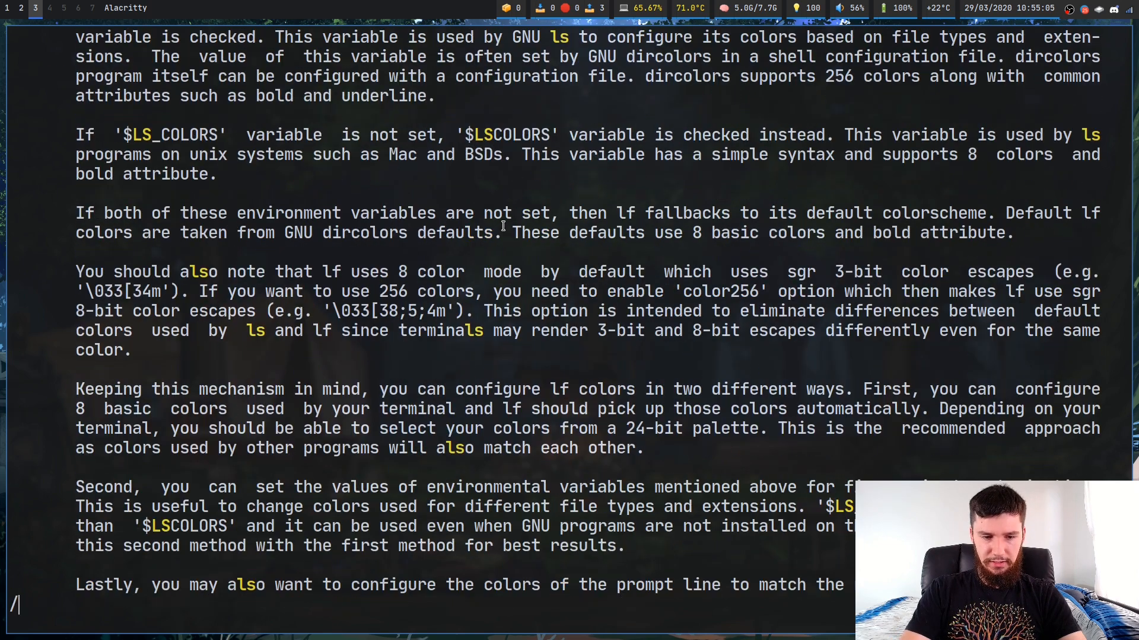
# - Search forward for LS (pattern not found), then search backward with ?LS
pyautogui.write('LS')
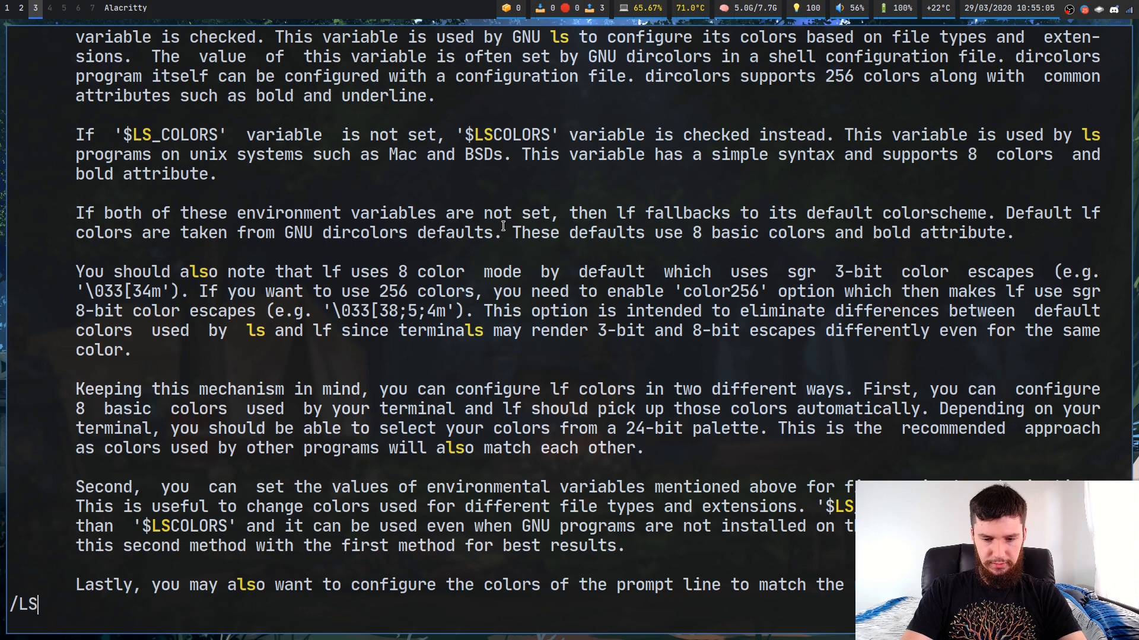
pyautogui.press('Return')
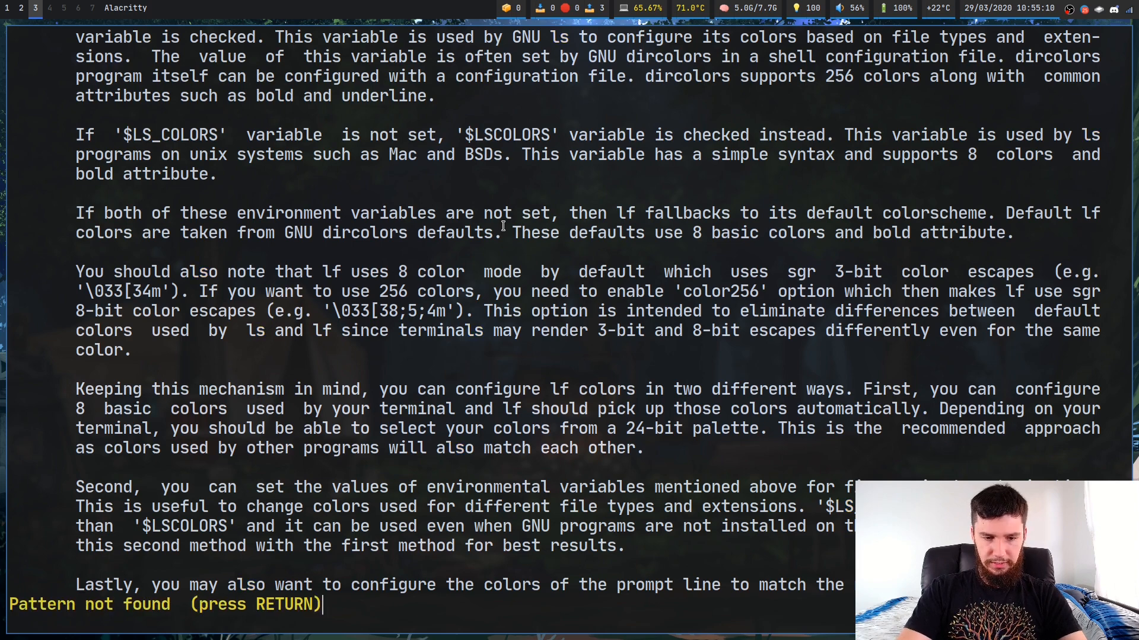
pyautogui.press('Return')
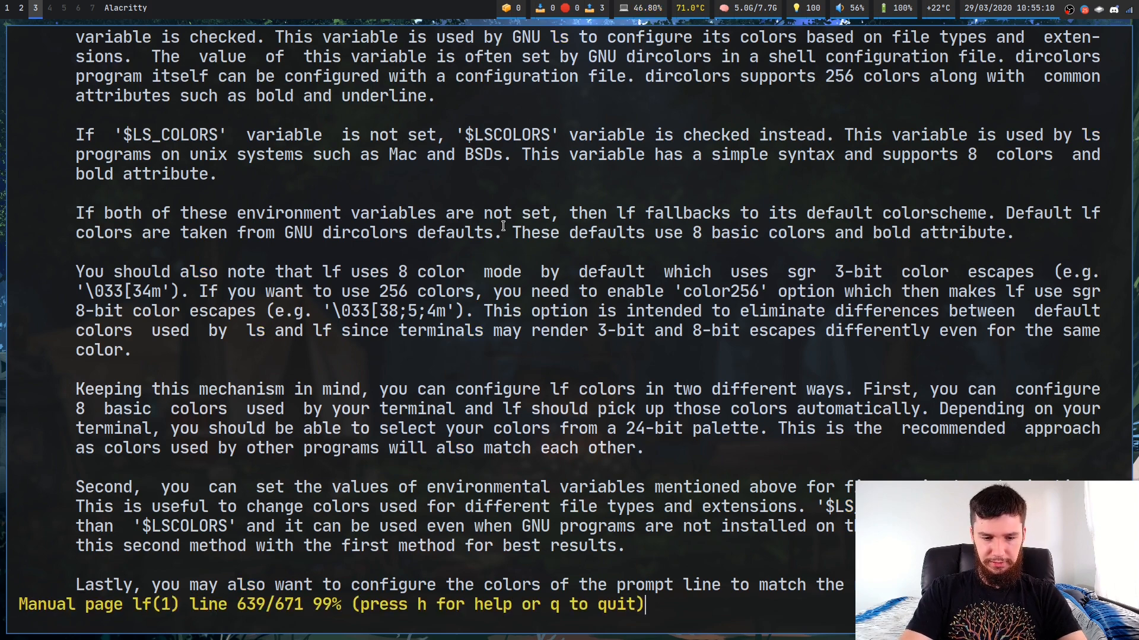
pyautogui.write('?LS')
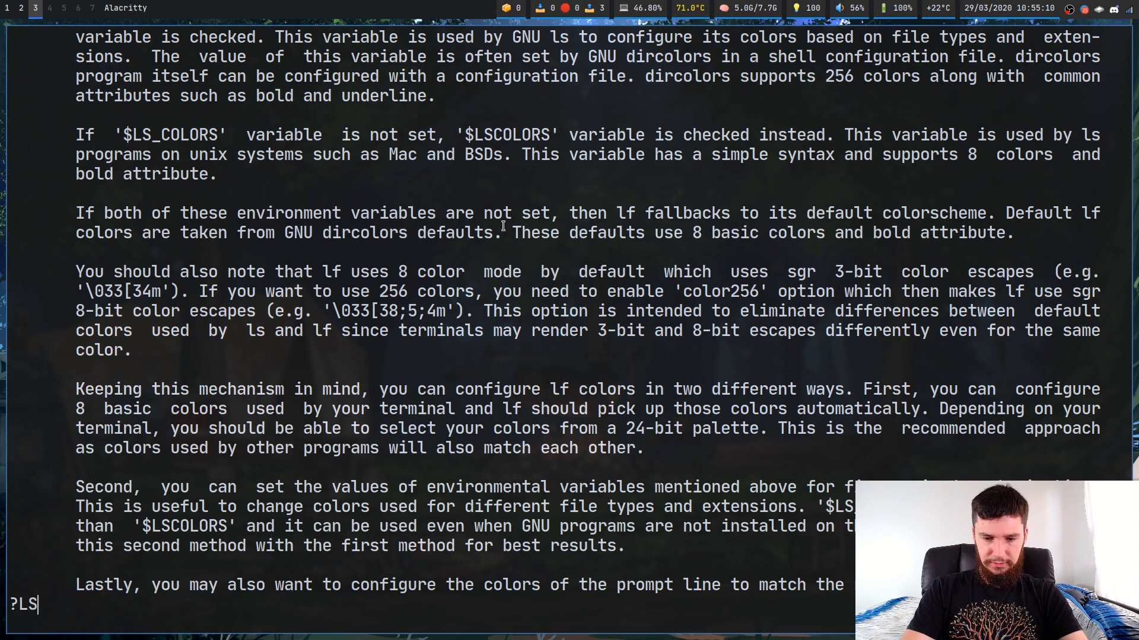
pyautogui.press('Return')
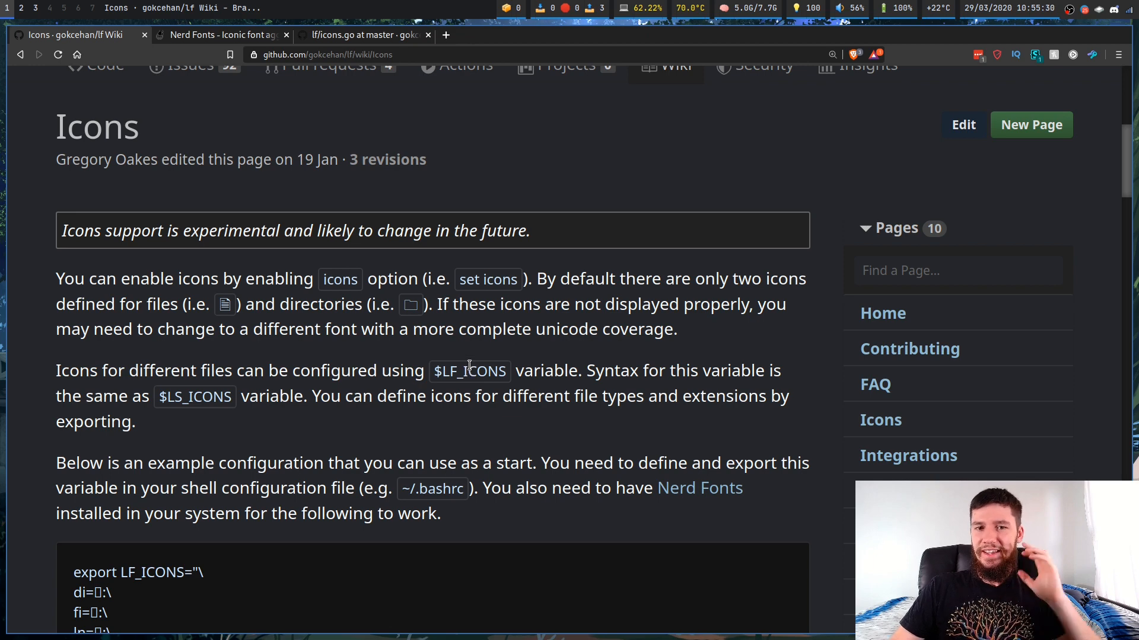
pyautogui.moveTo(459, 357)
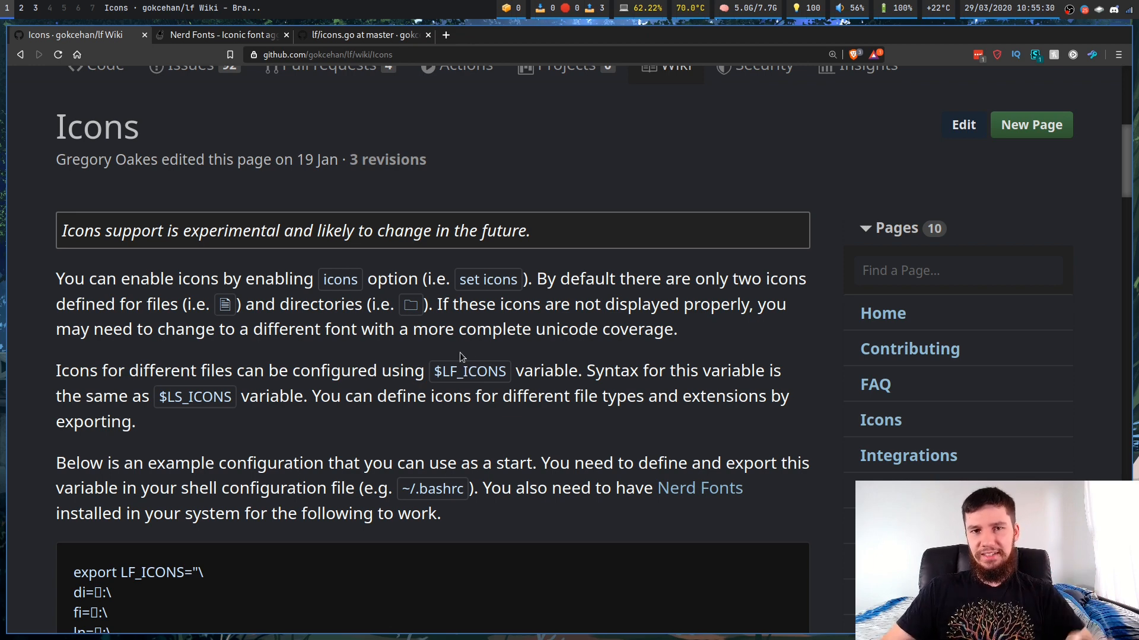
pyautogui.moveTo(688, 499)
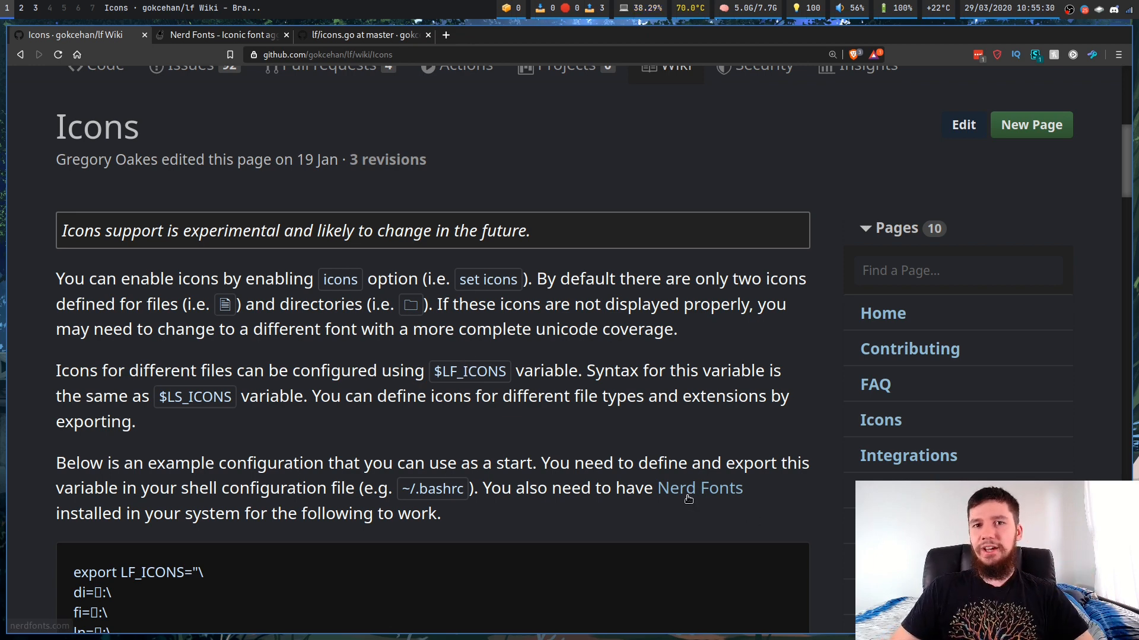
# - Glance at the icons.go file-type switch, then return to the lf wiki Icons tab
pyautogui.click(361, 34)
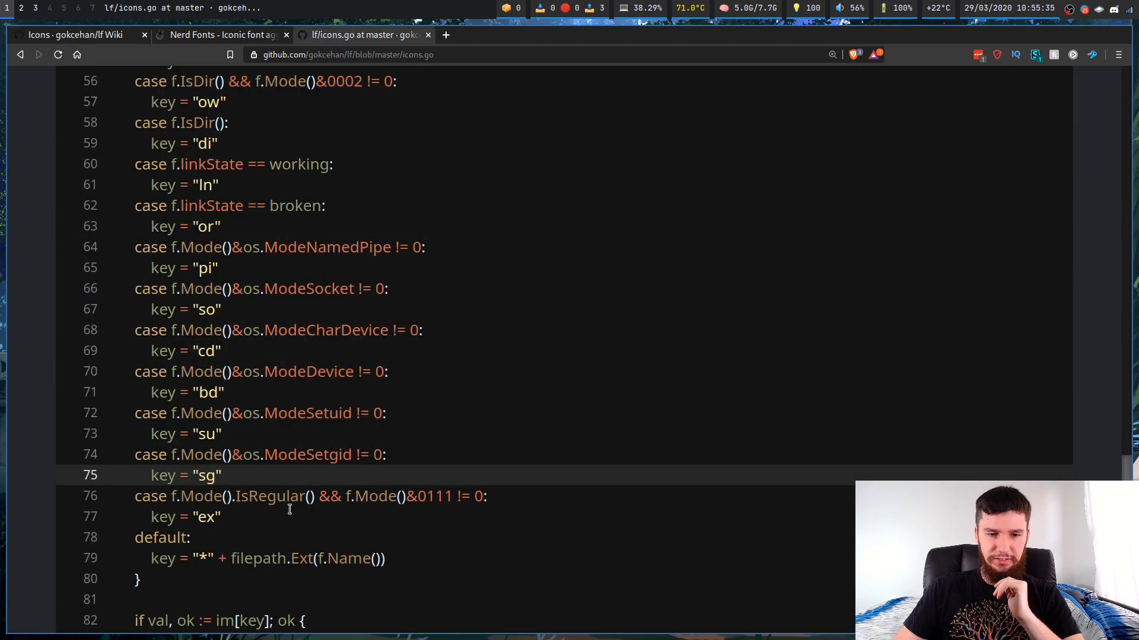
pyautogui.moveTo(134, 163); pyautogui.dragTo(221, 516)
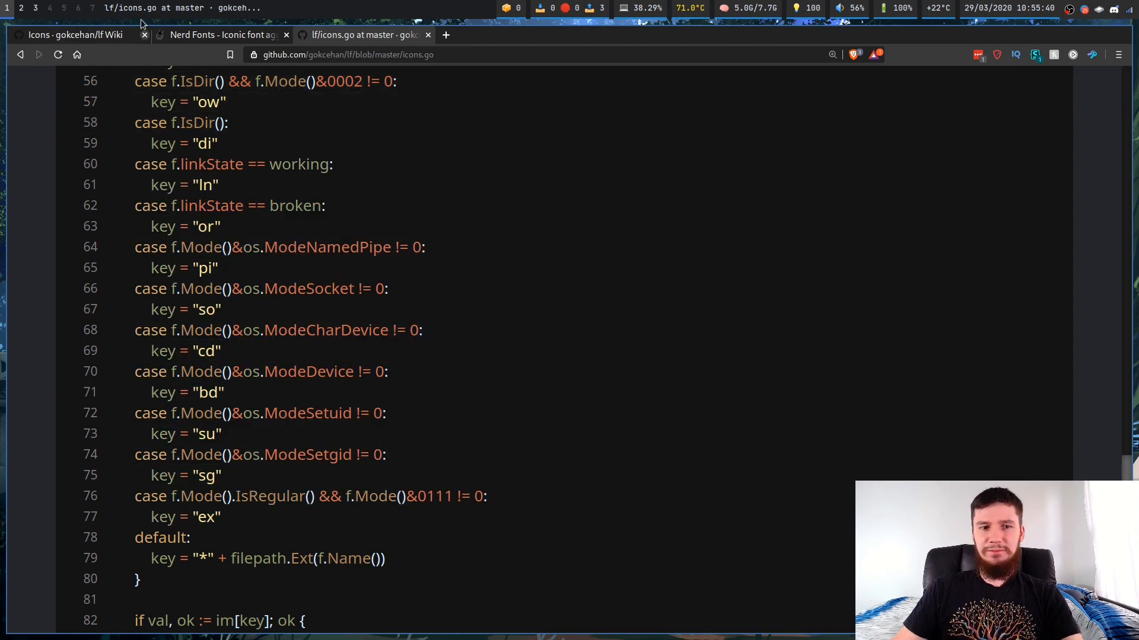
pyautogui.click(76, 34)
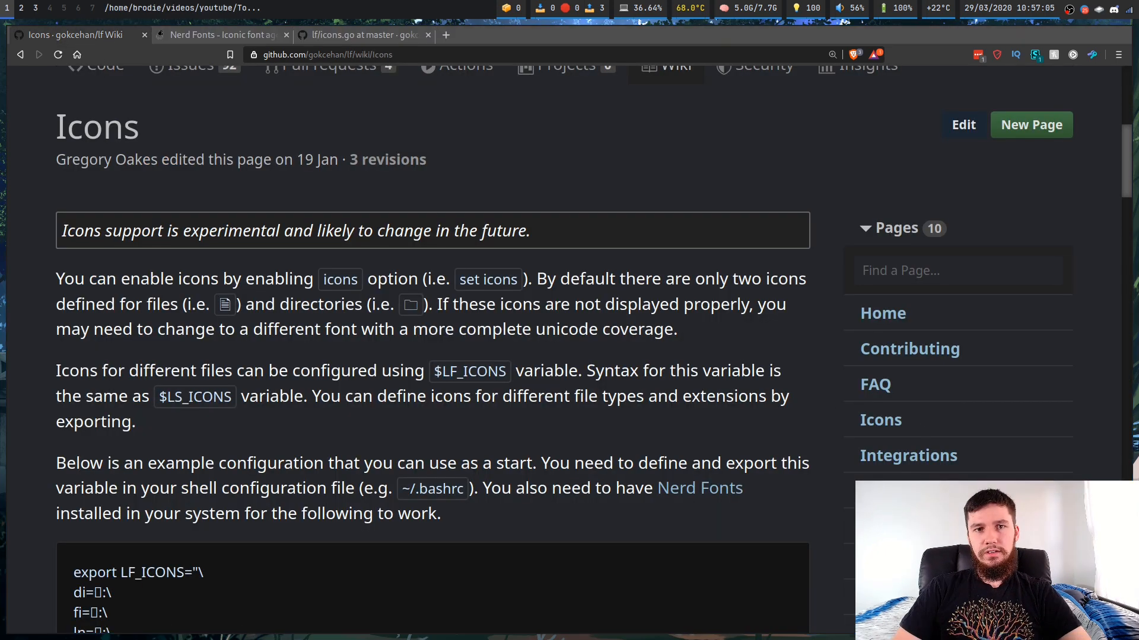